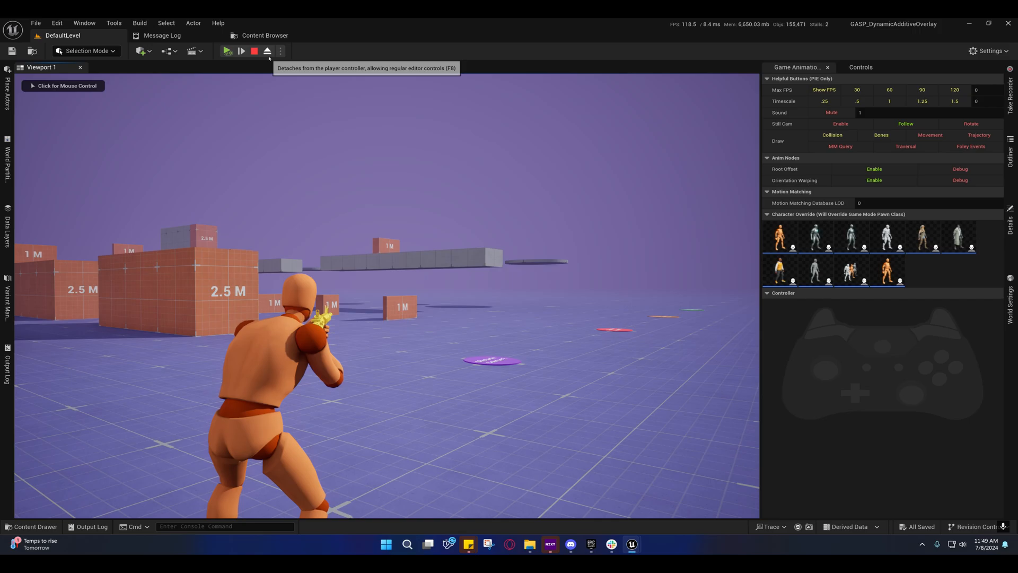
# Step: Eject from the running character to fly the camera freely around it
pyautogui.click(254, 51)
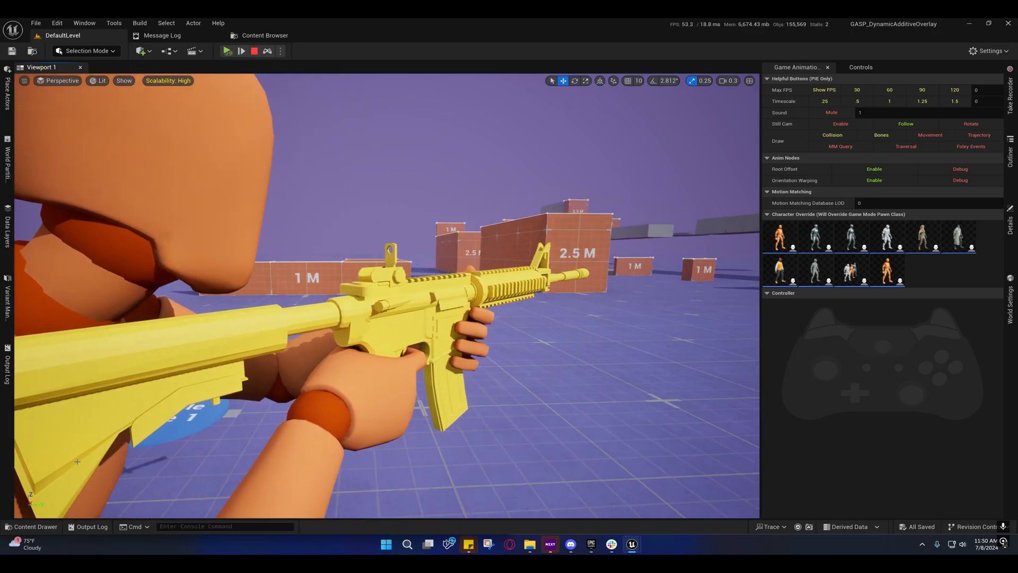
pyautogui.moveTo(30, 526)
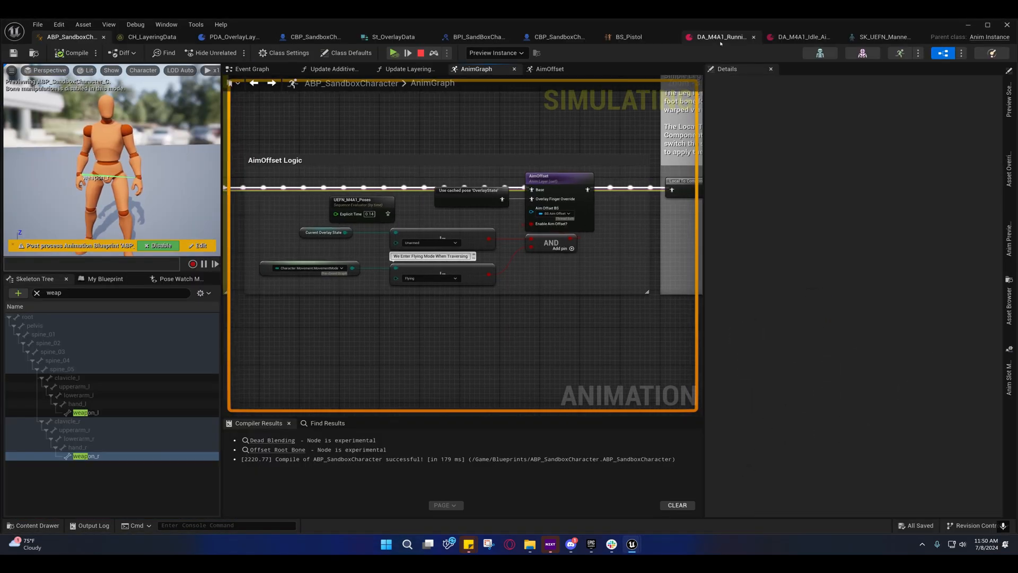
pyautogui.moveTo(718, 36)
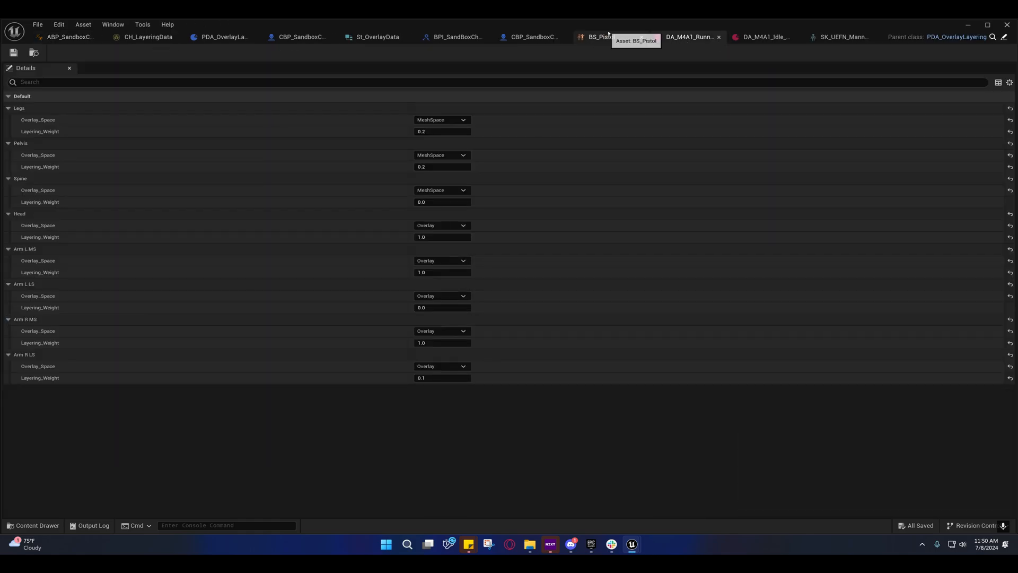
# Step: From the BS_Pistol blend space, browse to the M4A1 folder and load M4A1_AimSweep
pyautogui.click(600, 36)
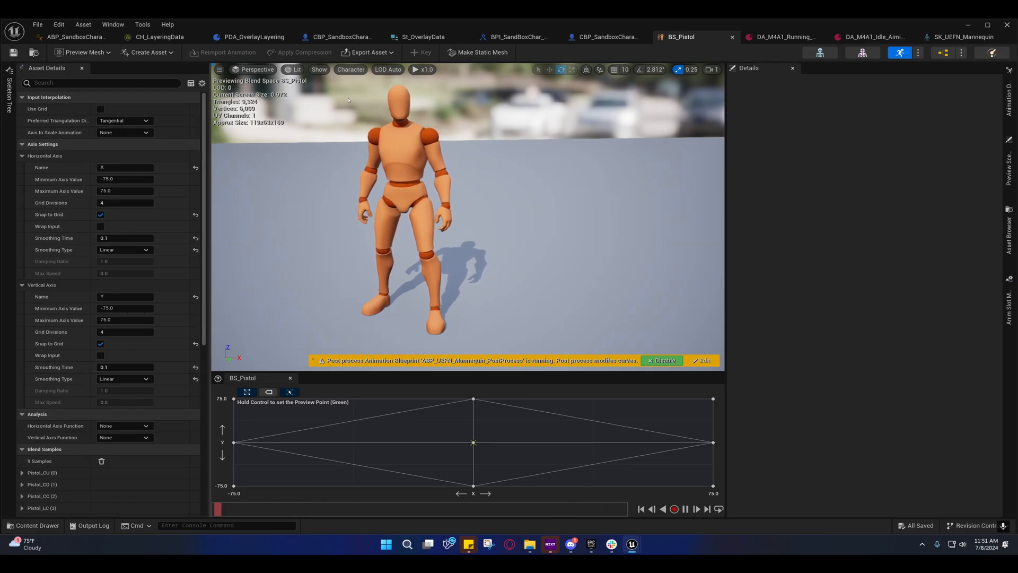
pyautogui.click(37, 525)
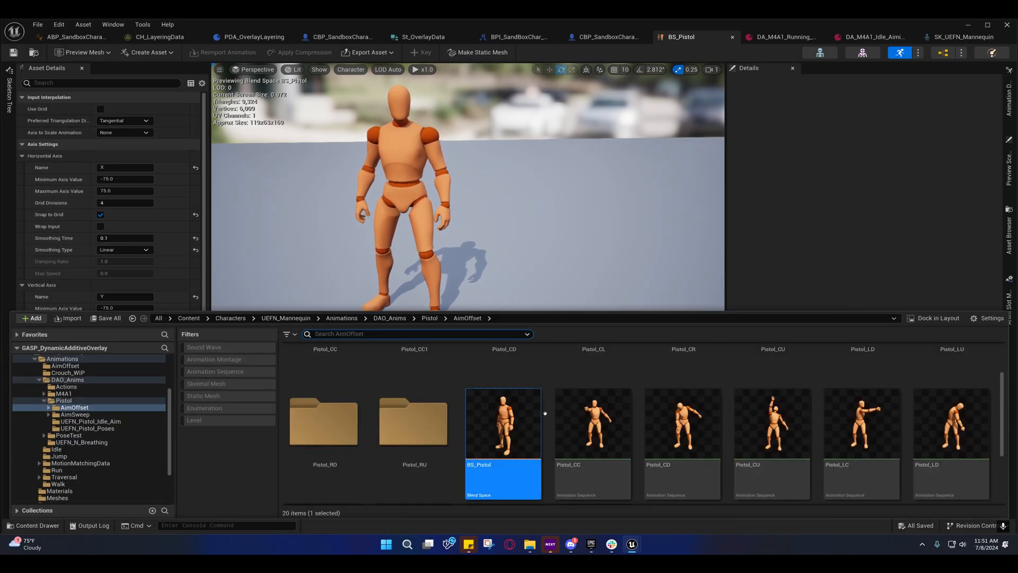
pyautogui.click(63, 394)
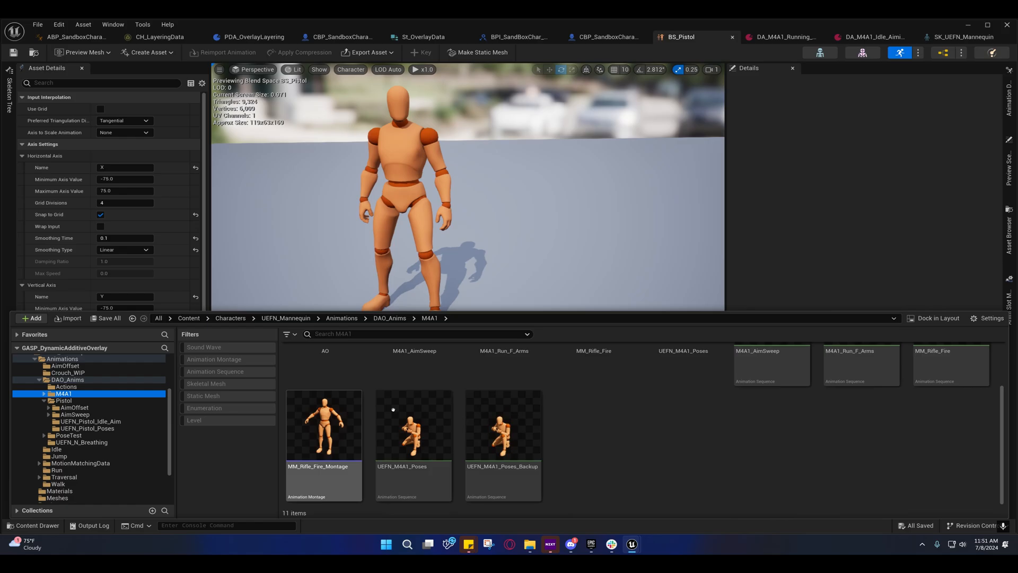
pyautogui.click(770, 374)
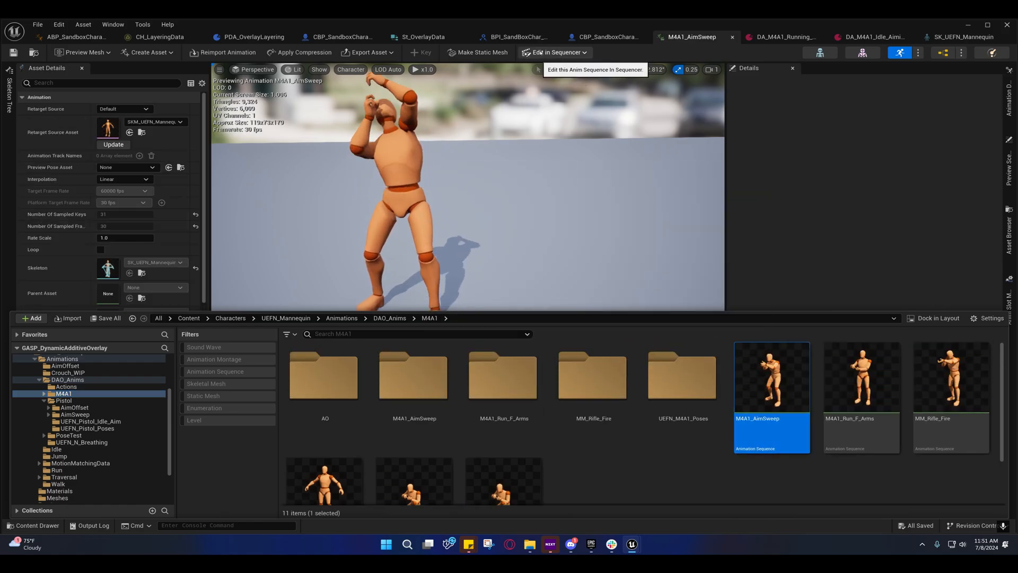
# Step: Peek at the Edit in Sequencer options, then dismiss them to watch the Enable_Hand_L_IK curve
pyautogui.click(555, 52)
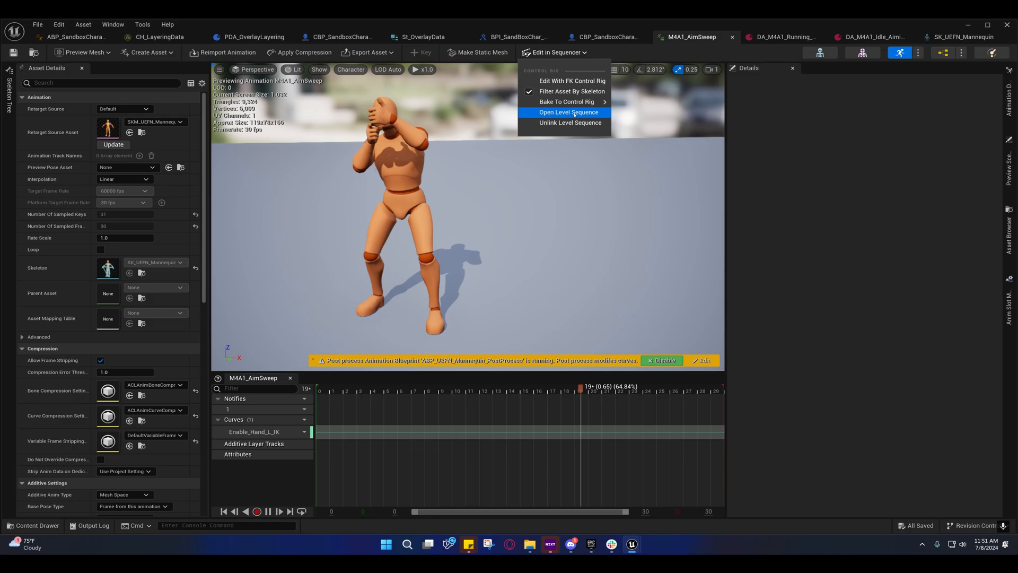
pyautogui.click(568, 111)
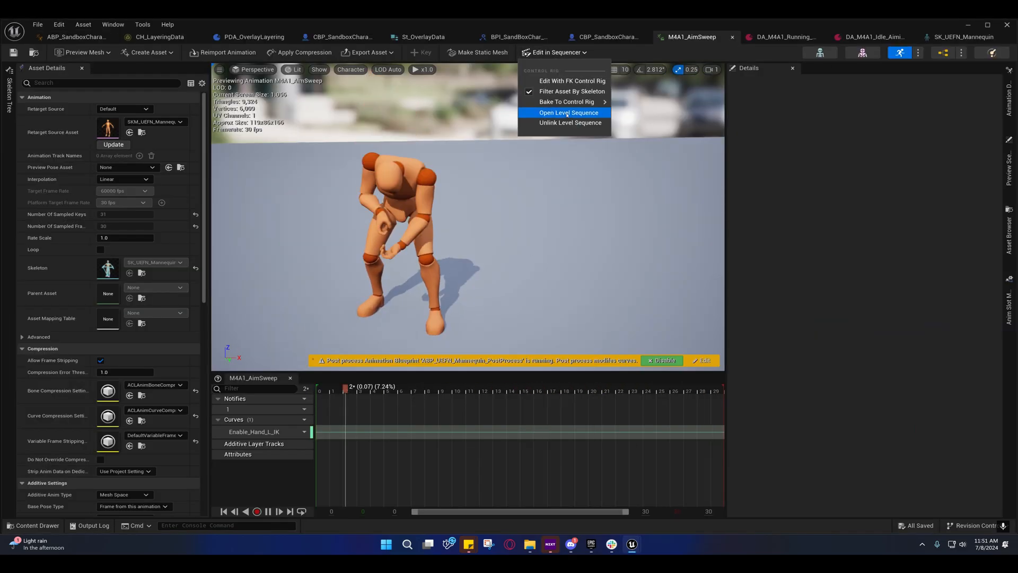
pyautogui.click(569, 112)
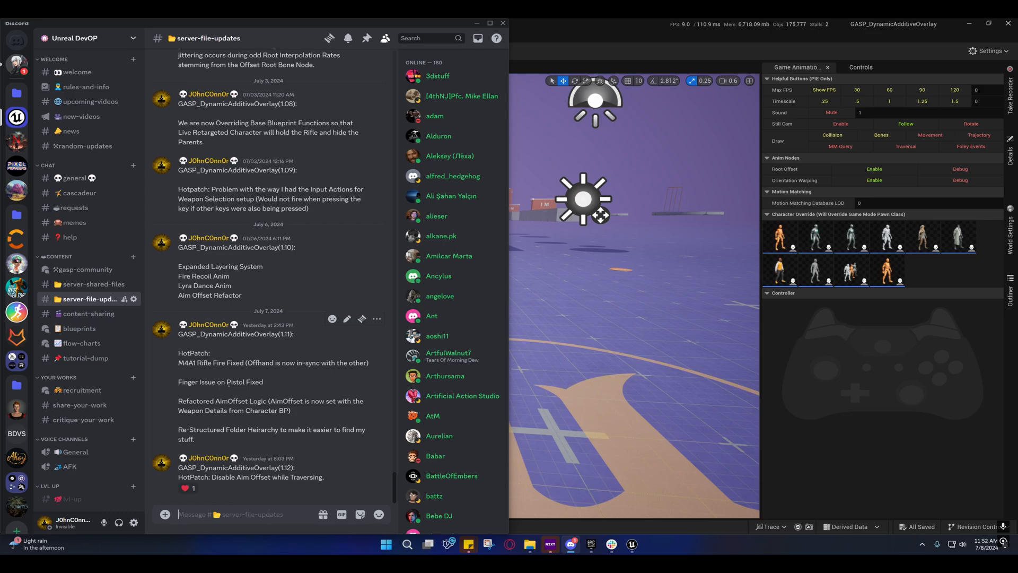
# Step: Scroll through the GASP_DynamicAdditiveOverlay changelog in Discord
pyautogui.scroll(-3)
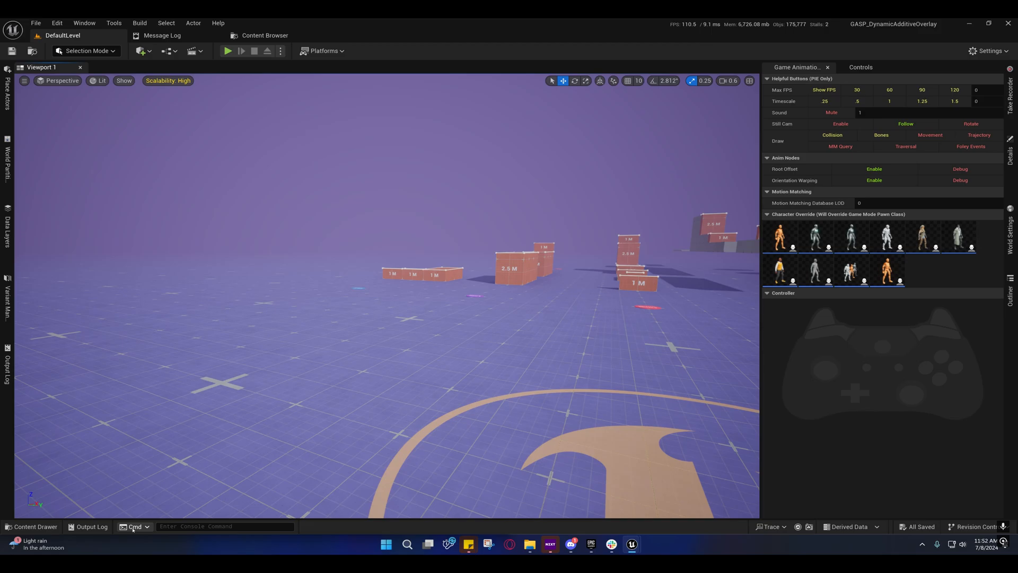
# Step: Navigate the Content Drawer to Blueprints/DAO and into HeldObjects/M4A1
pyautogui.click(33, 527)
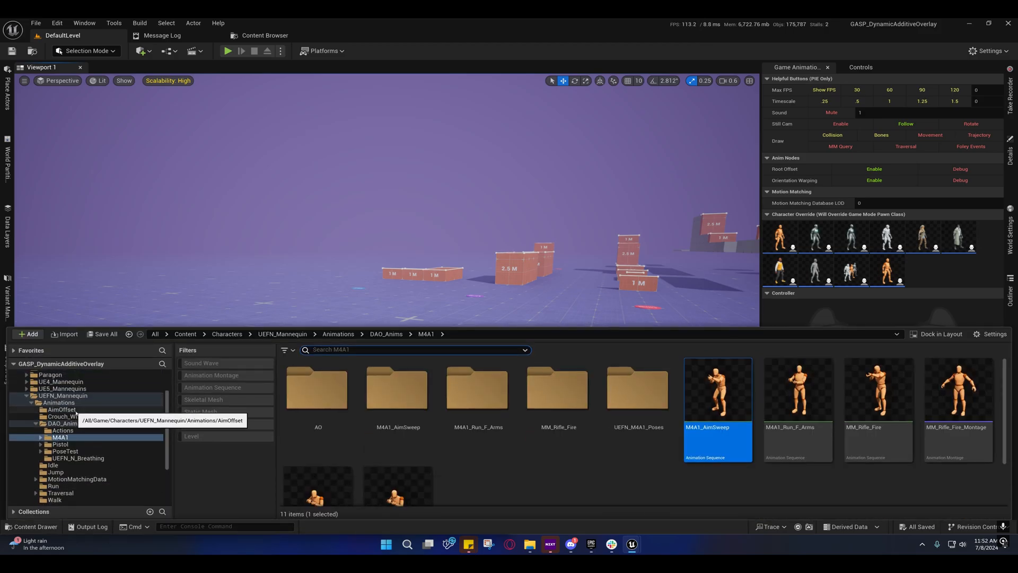
pyautogui.click(63, 465)
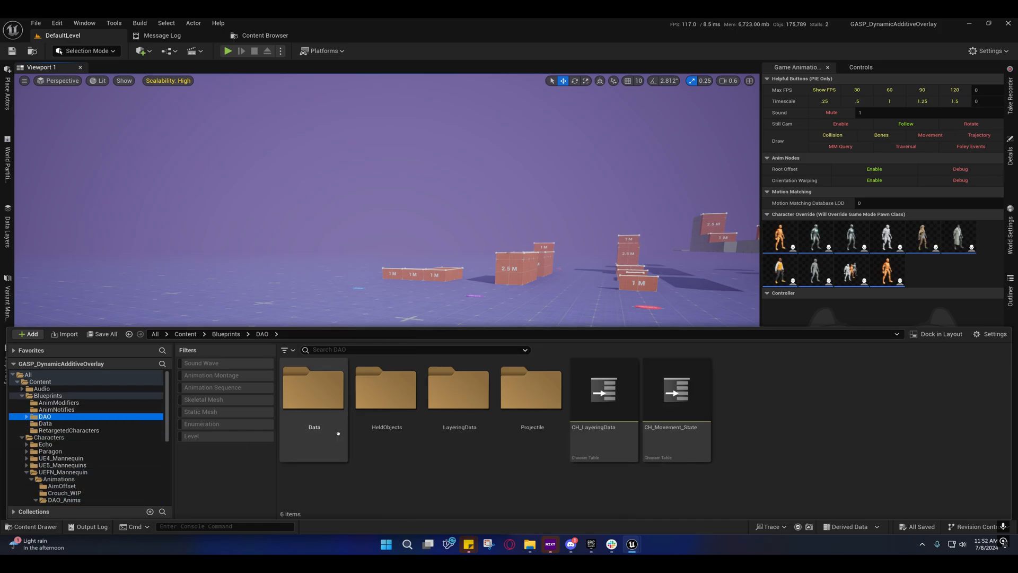
pyautogui.doubleClick(386, 388)
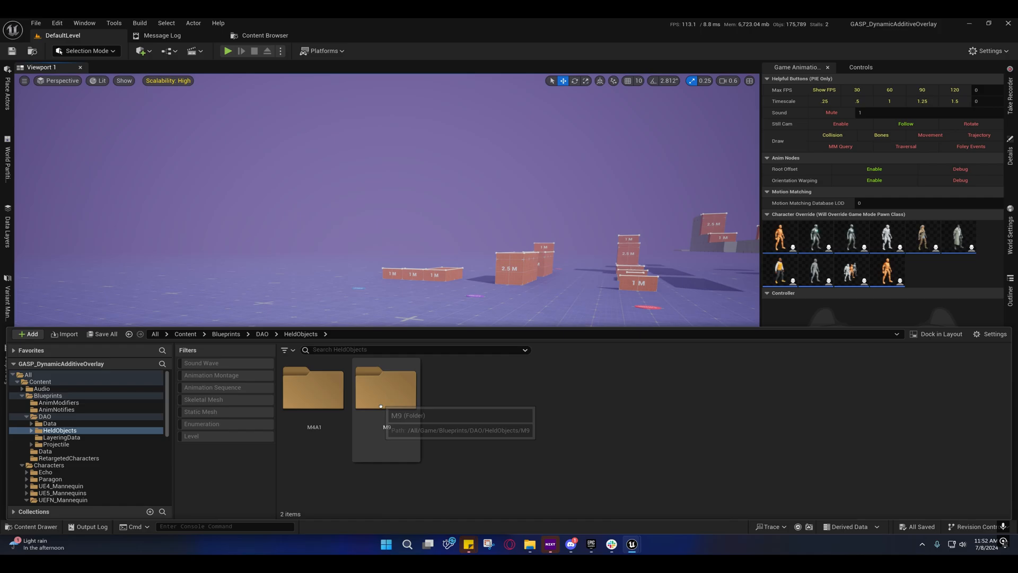
pyautogui.doubleClick(313, 388)
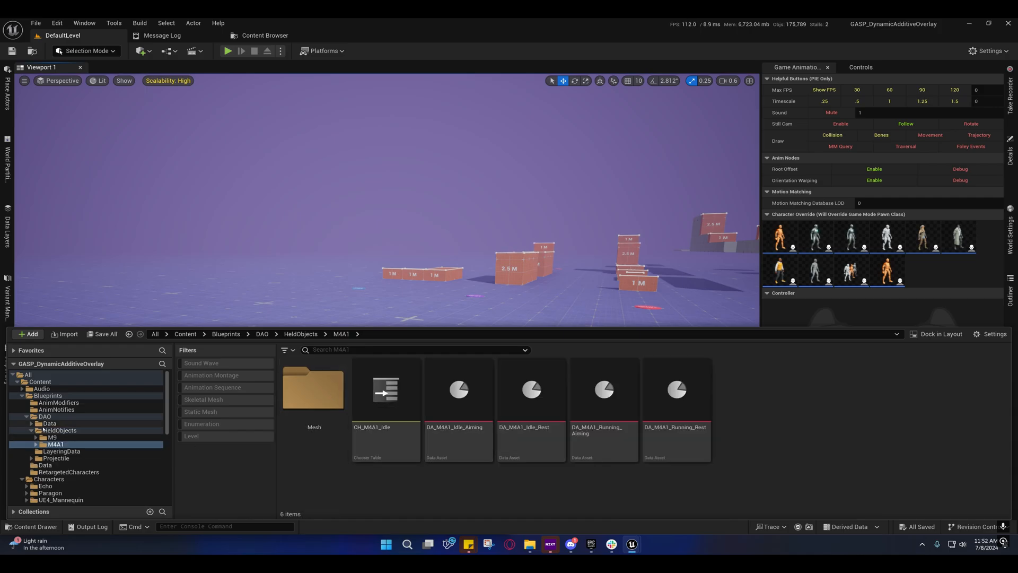
# Step: Browse Data/Enums and LayeringData, then return to the DAO folder contents
pyautogui.click(57, 429)
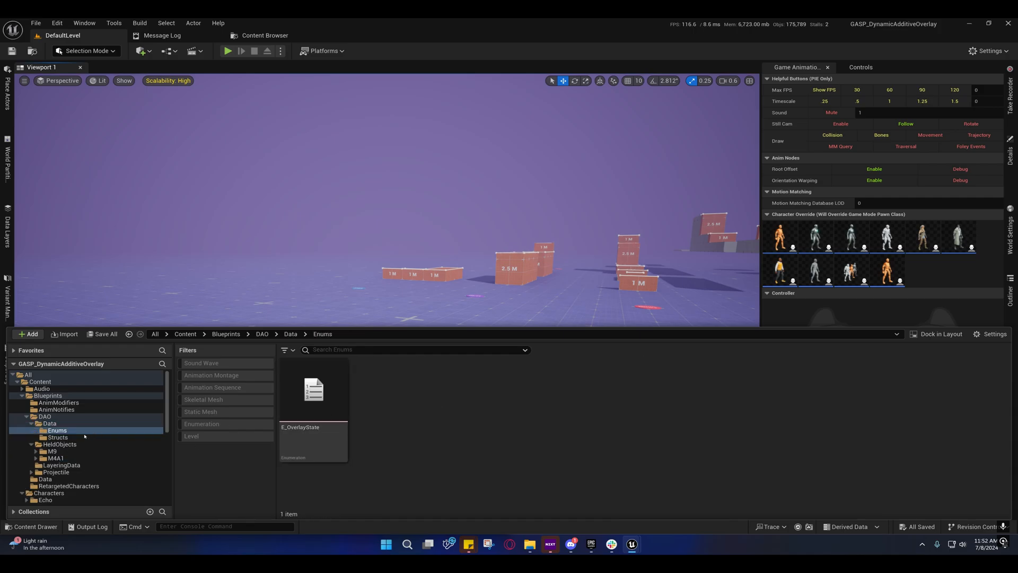
pyautogui.click(48, 423)
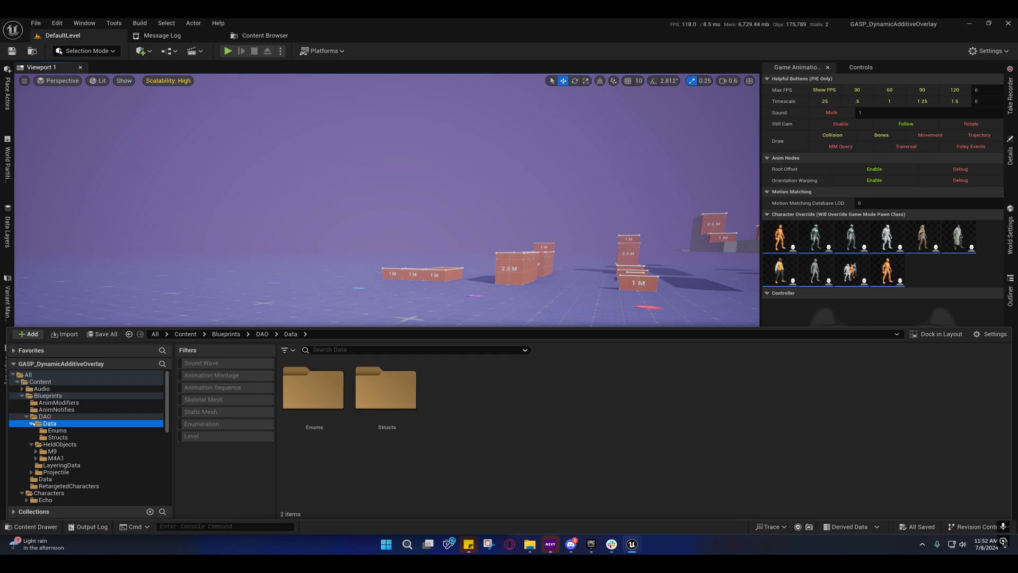
pyautogui.click(61, 464)
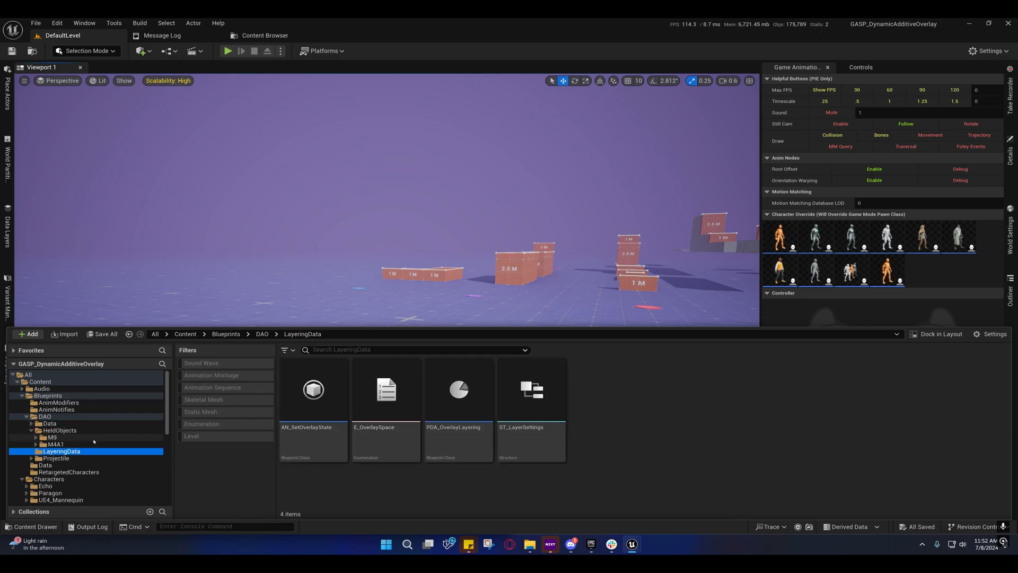
pyautogui.click(46, 416)
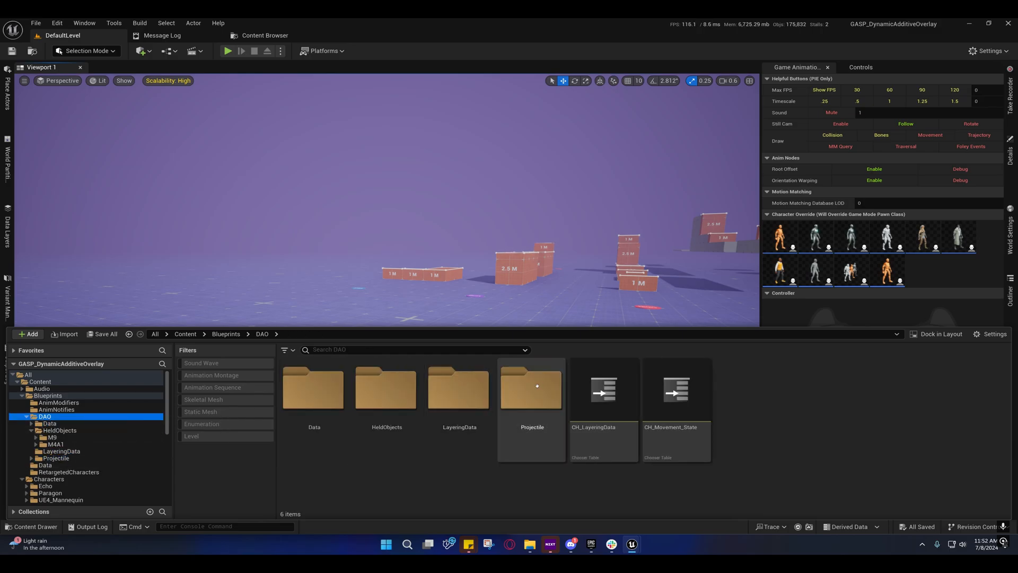
pyautogui.moveTo(603, 389)
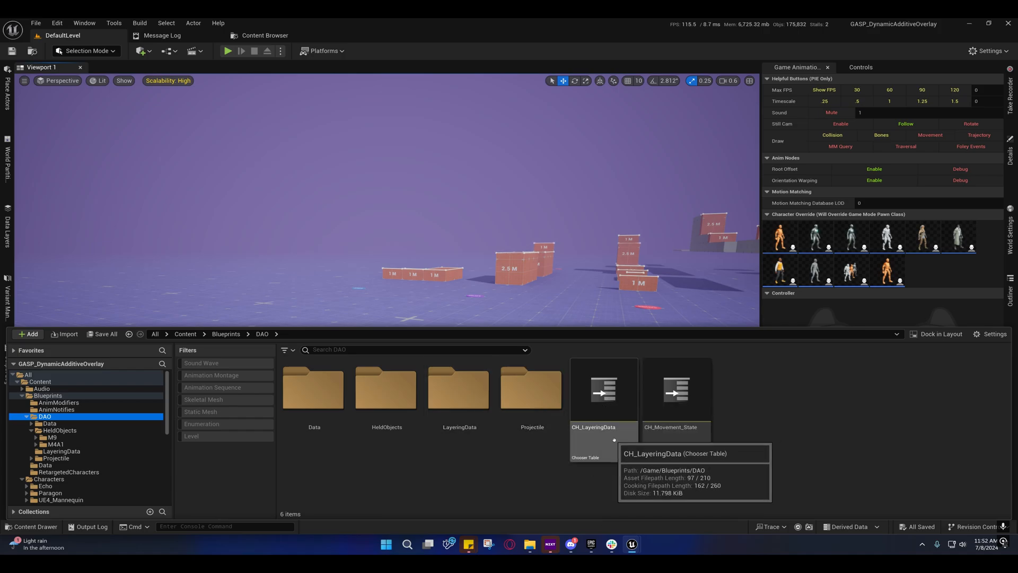
pyautogui.moveTo(586, 400)
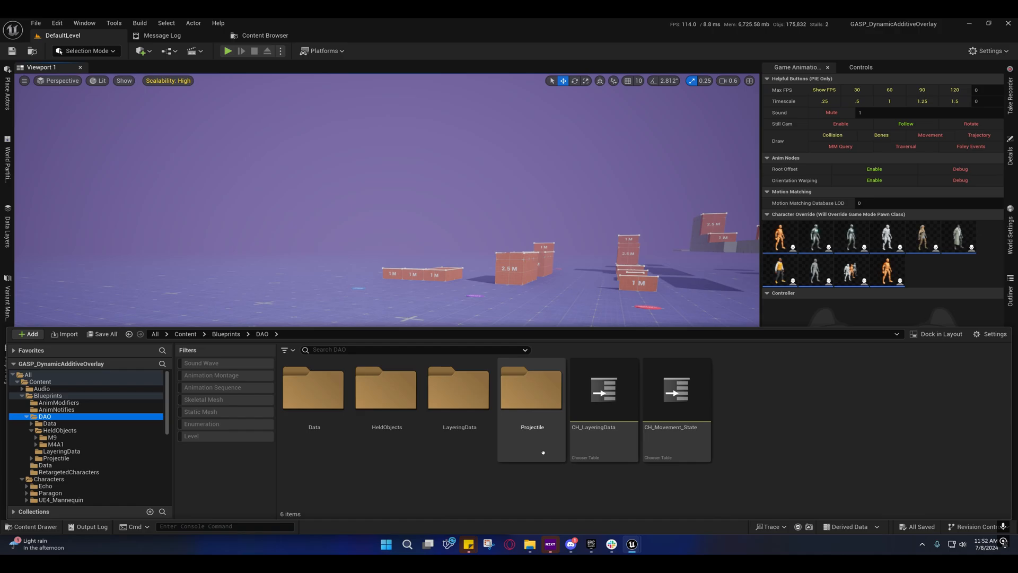
pyautogui.click(602, 392)
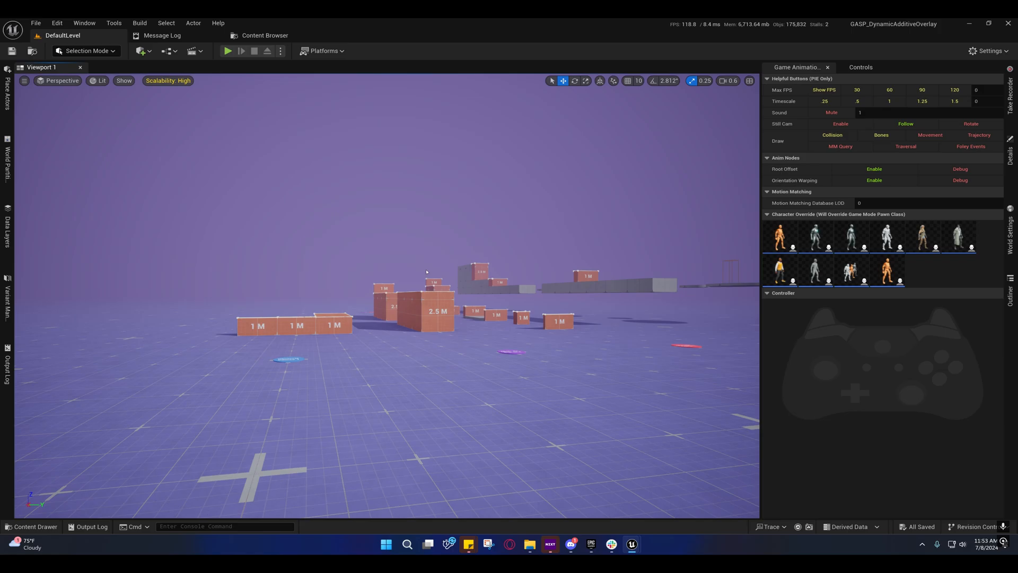
pyautogui.moveTo(405, 272)
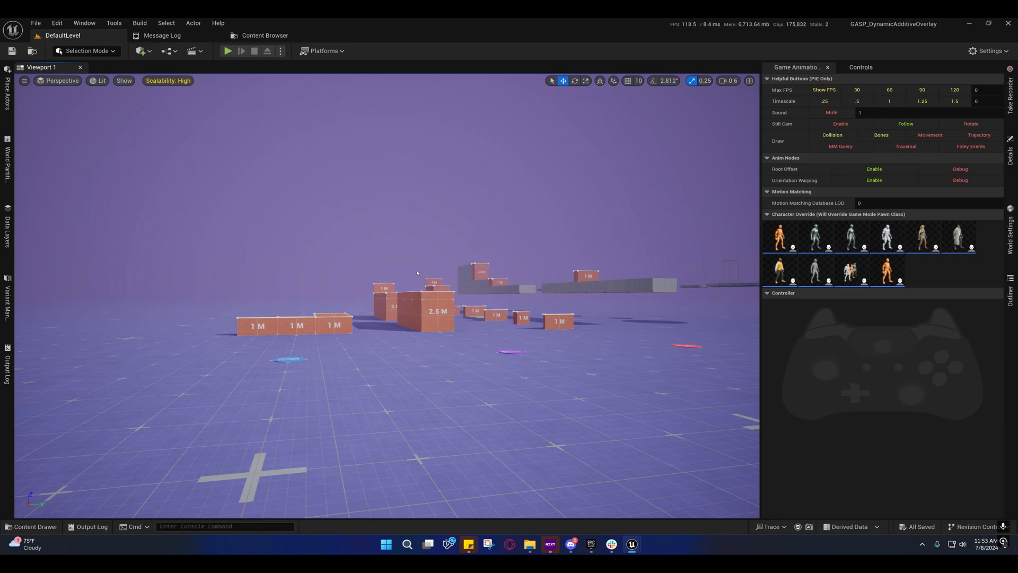
# Step: Glance at the DAO folder again and hide Discord to return to the level
pyautogui.click(34, 527)
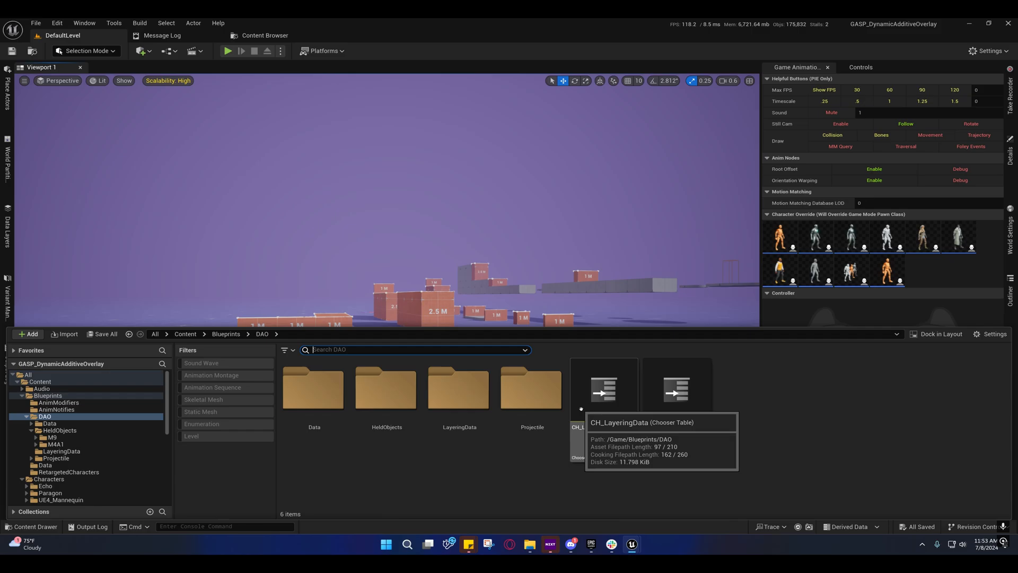
pyautogui.moveTo(630, 521)
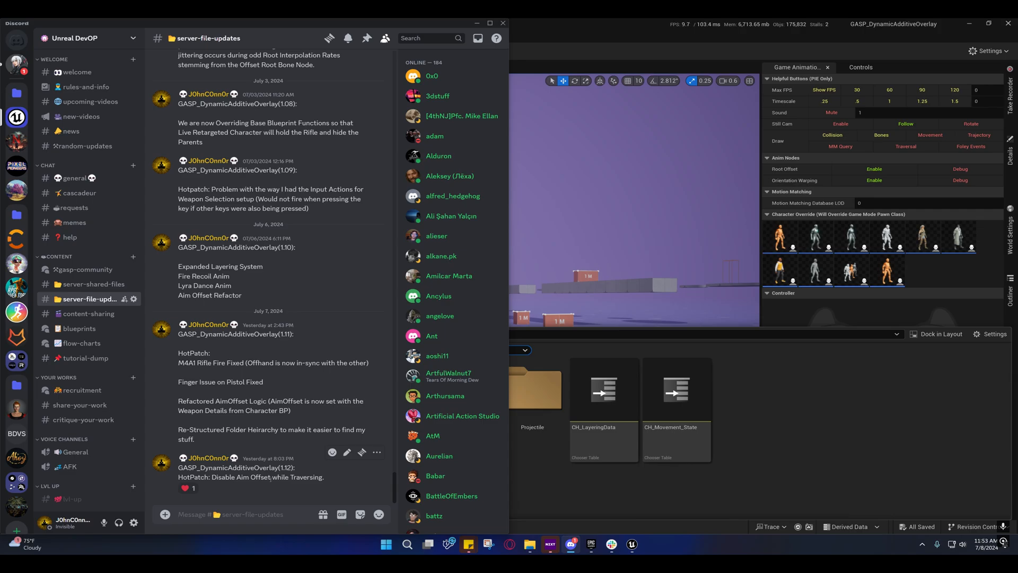
pyautogui.click(630, 544)
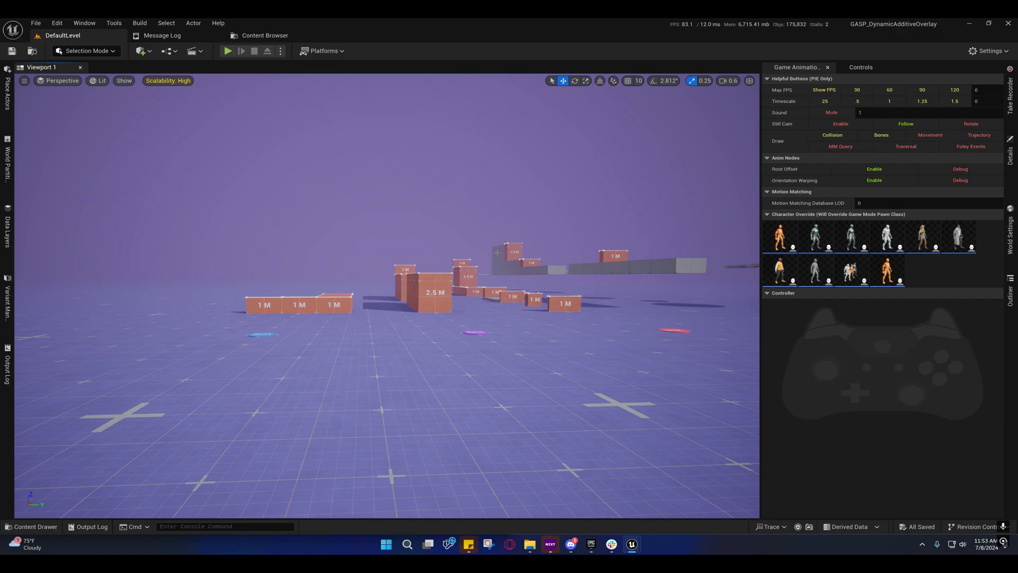
# Step: Start Play In Editor and browse Blueprints/DAO into the HeldObjects/M4A1 folder
pyautogui.click(227, 51)
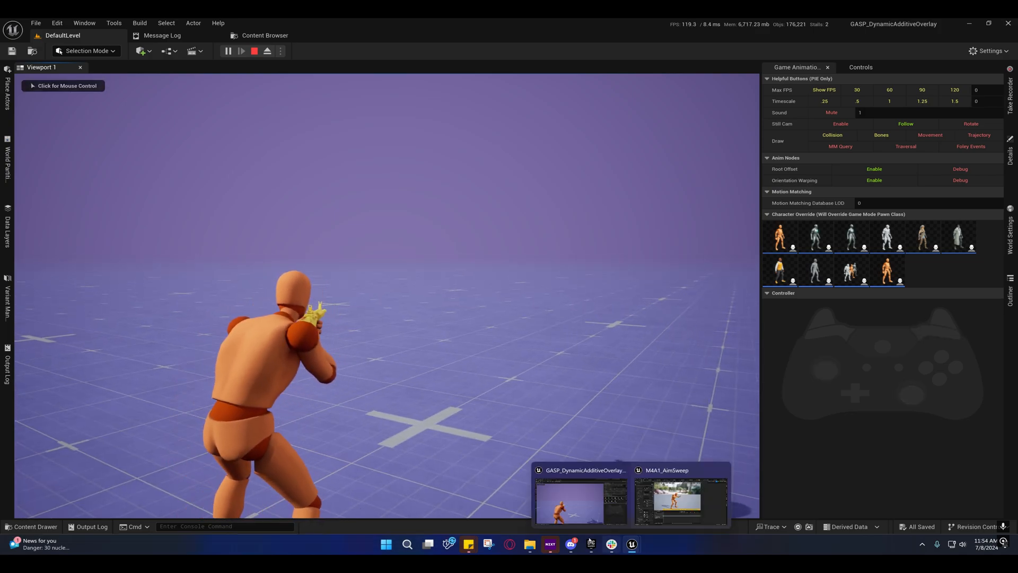
pyautogui.click(34, 526)
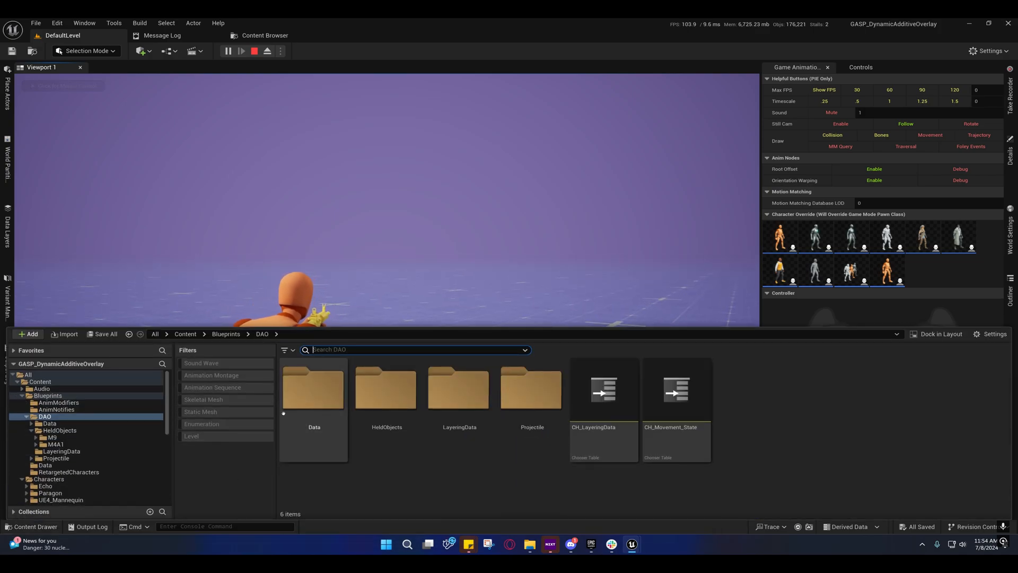
pyautogui.doubleClick(56, 445)
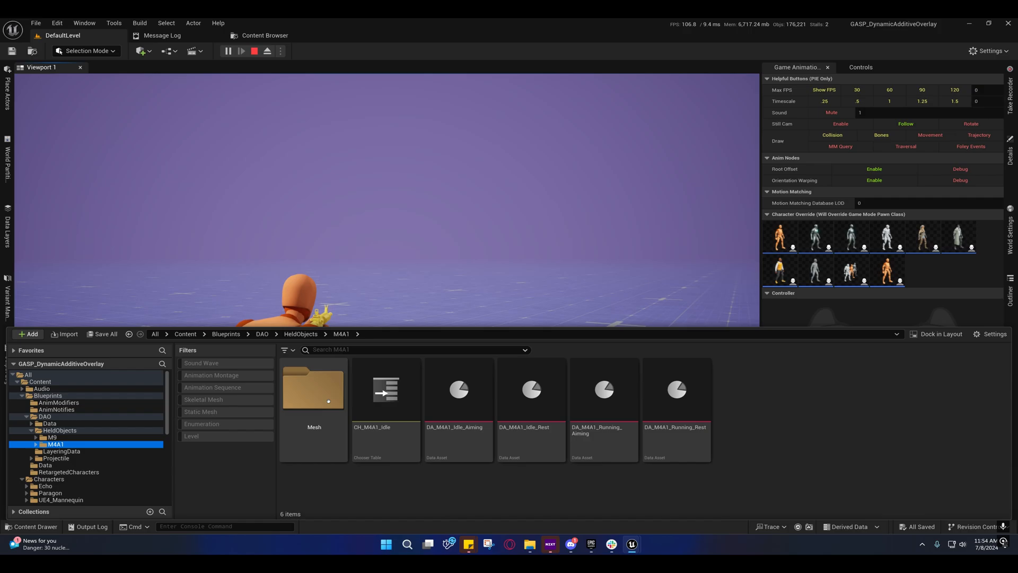
pyautogui.click(58, 444)
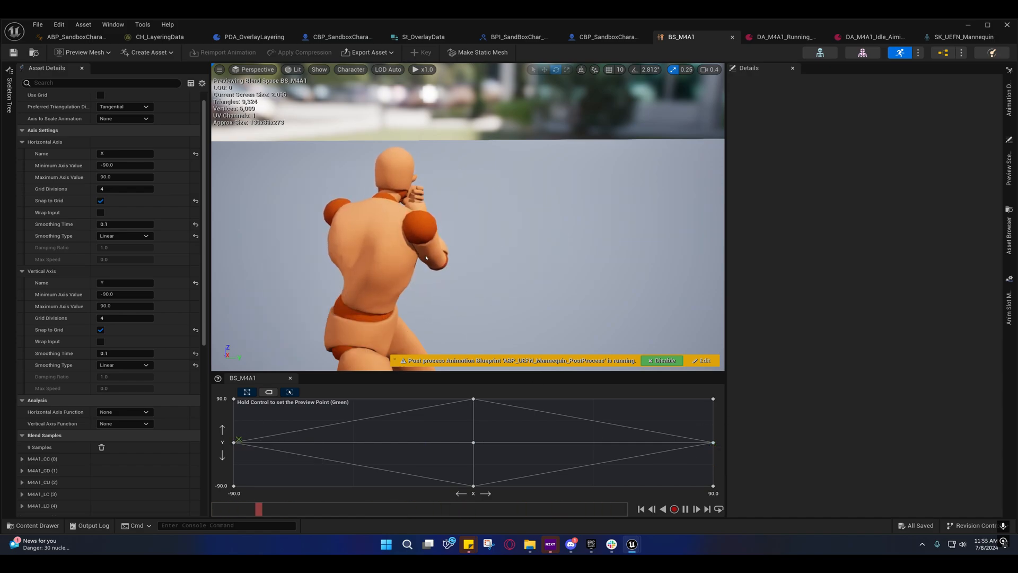
# Step: Scroll the BS_M4A1 preview, then switch to the ABP_SandboxCharacter animation blueprint
pyautogui.scroll(-3)
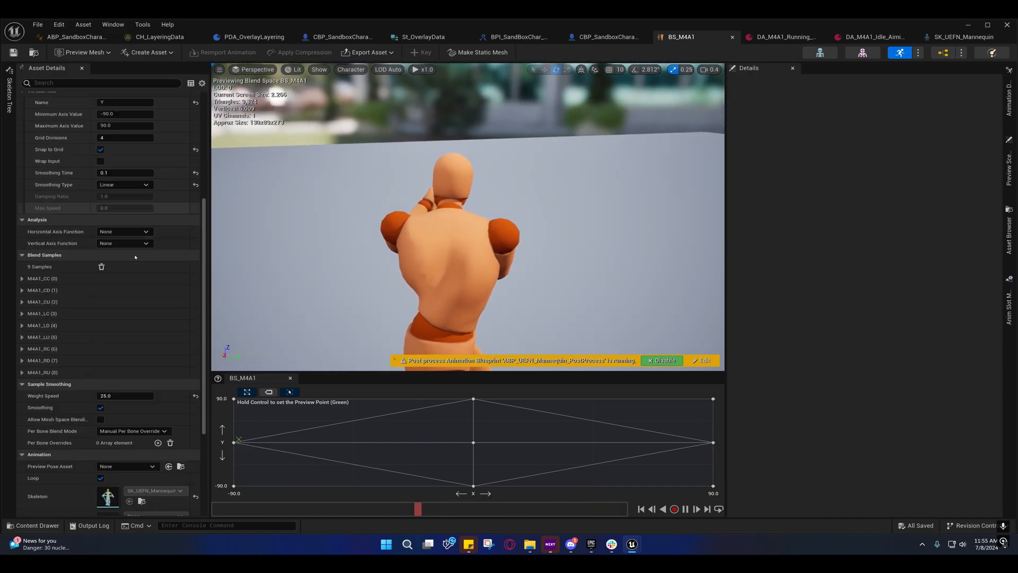
pyautogui.scroll(-3)
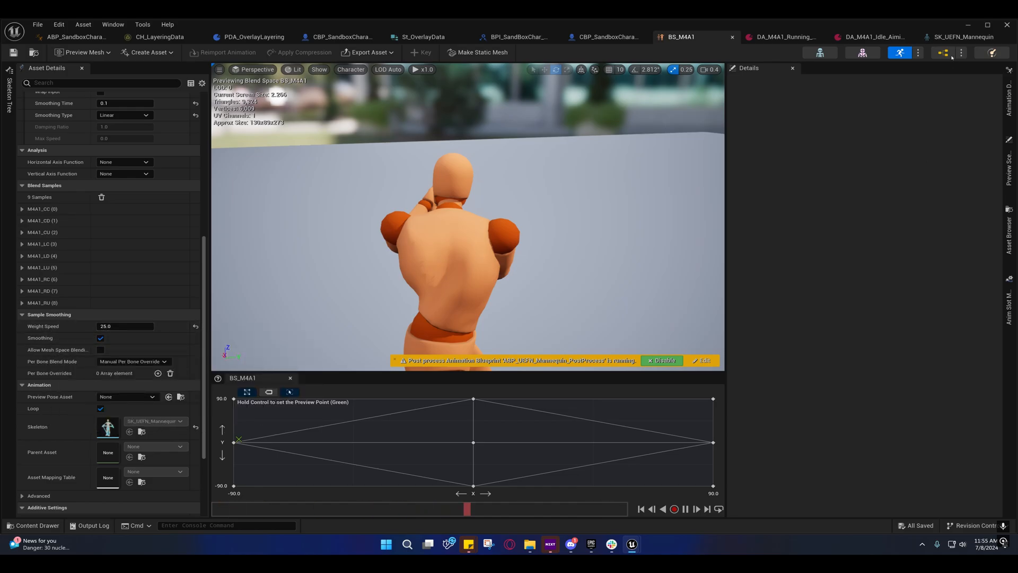
pyautogui.moveTo(74, 36)
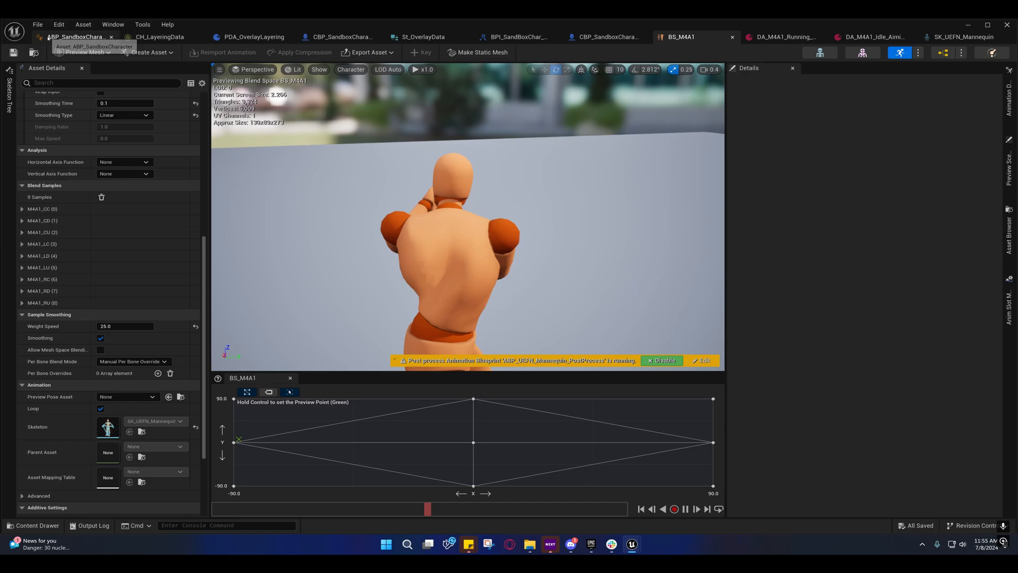
pyautogui.click(71, 36)
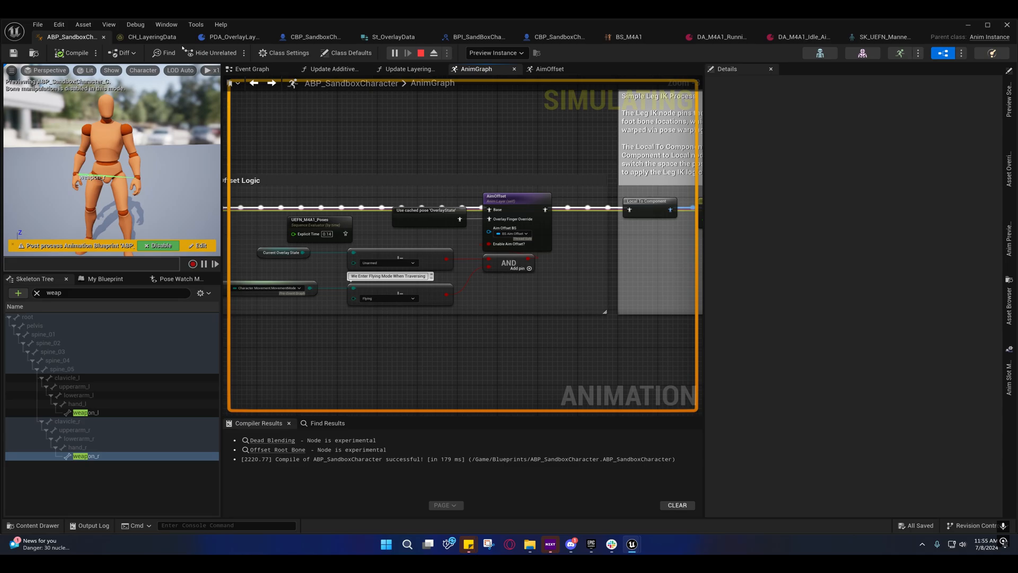
# Step: Peek at CBP Update Held Object, then list the animation blueprint's variables beside the Two Bone IK node
pyautogui.click(318, 36)
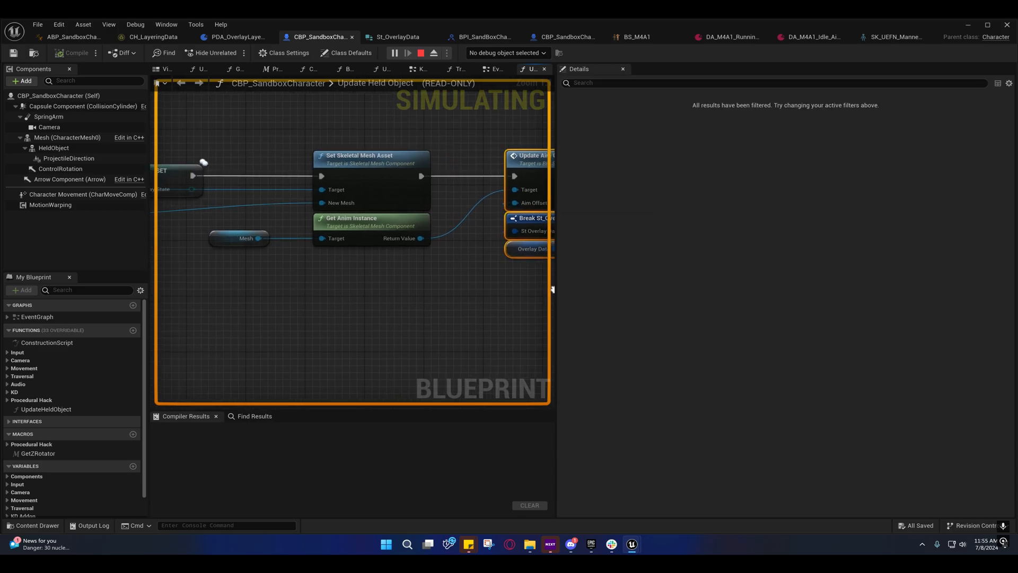
pyautogui.scroll(-3)
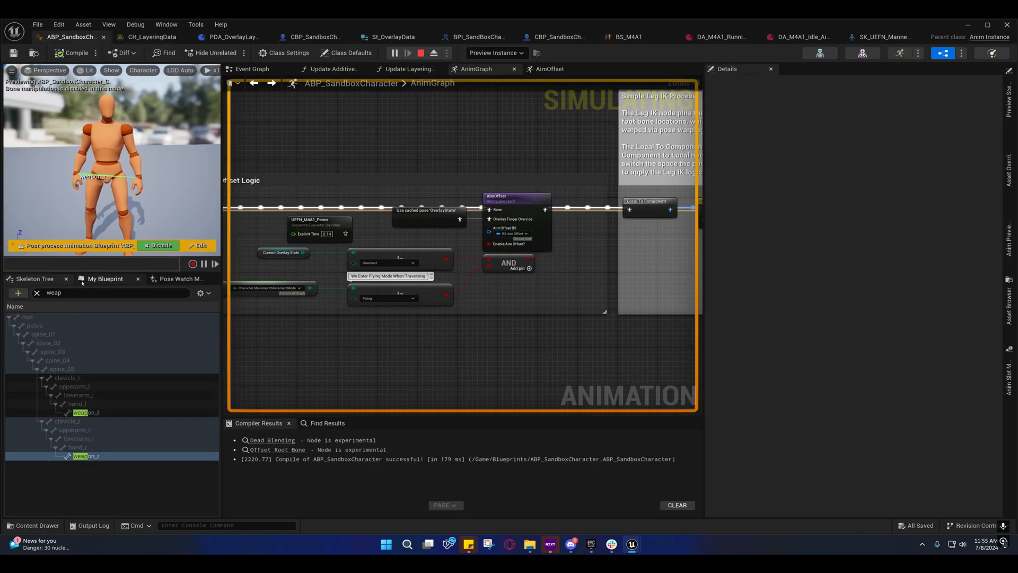
pyautogui.click(105, 279)
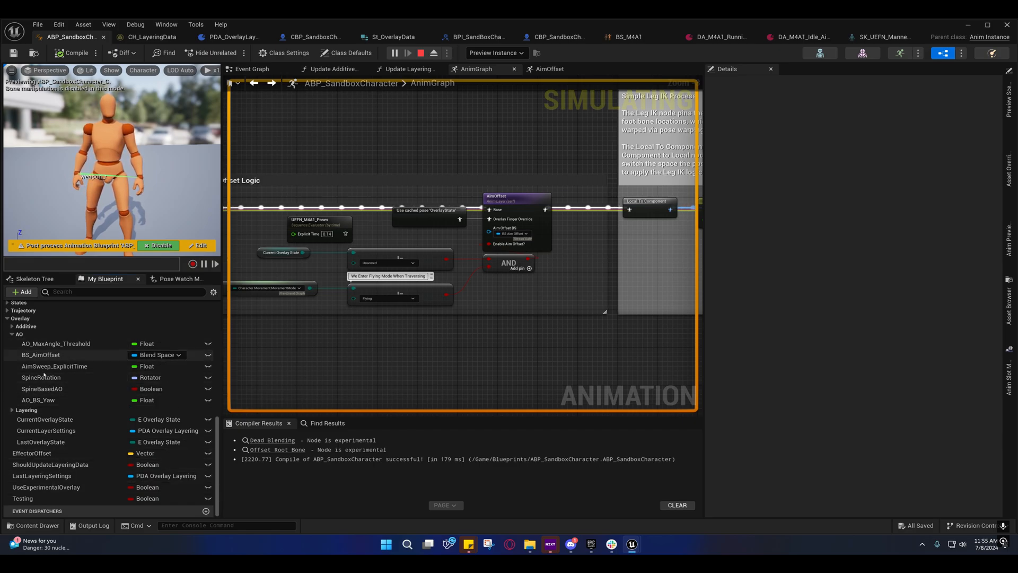
pyautogui.scroll(-3)
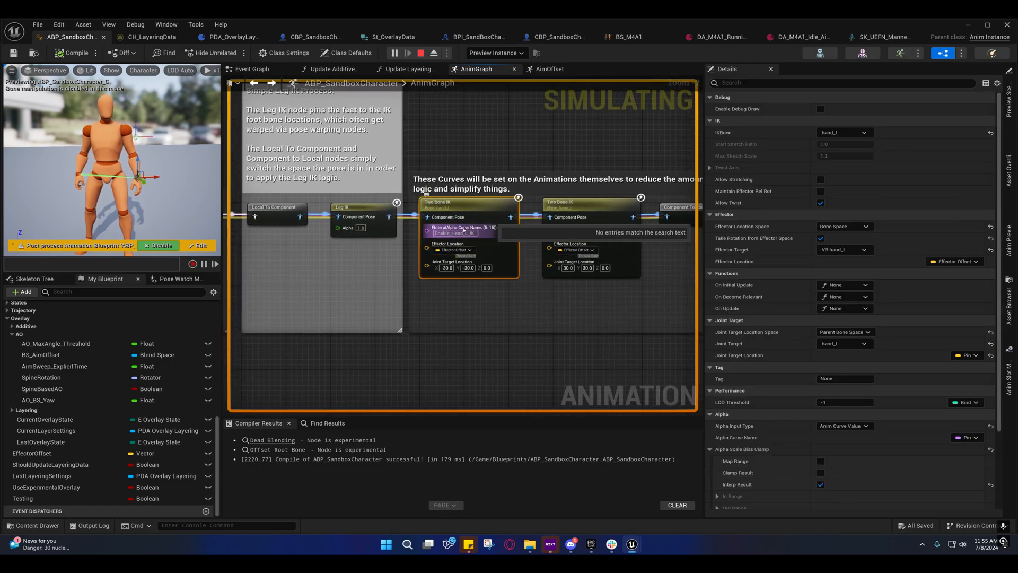
# Step: Review the Alpha Scale Bias Clamp interp speeds, then switch to DA_M4A1_Running
pyautogui.scroll(-3)
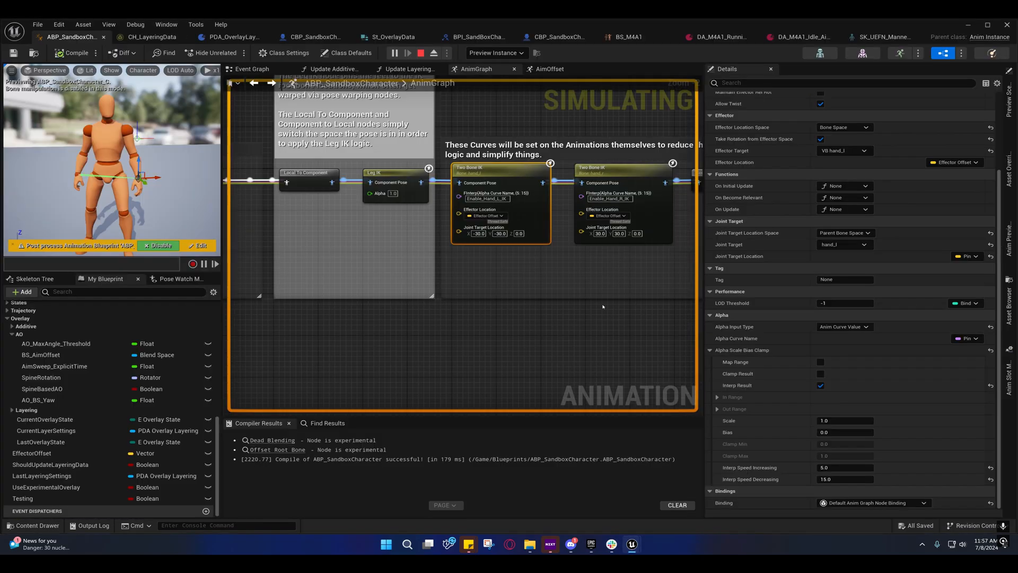
pyautogui.click(760, 37)
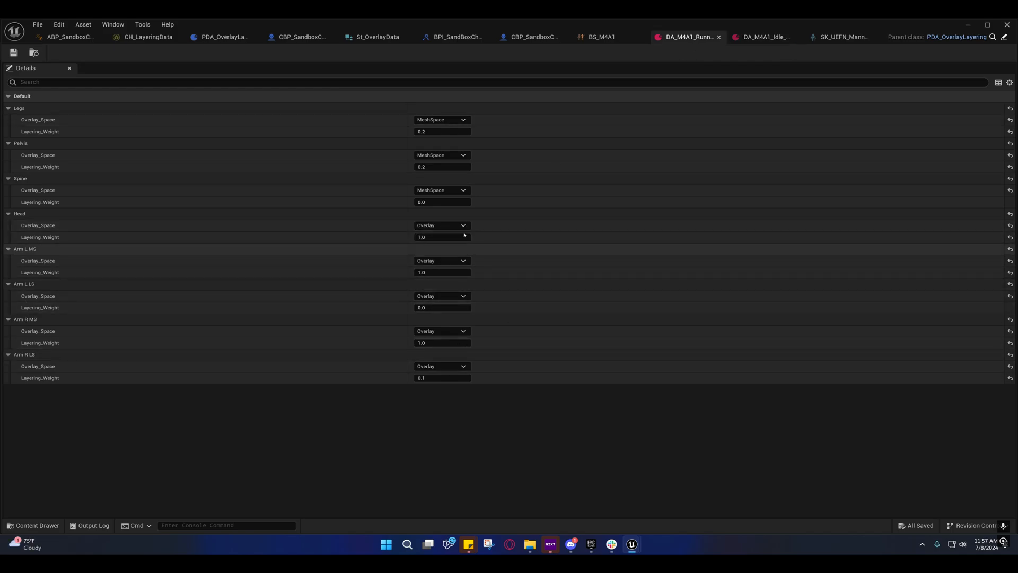
# Step: Switch the Spine layer to Overlay space and give it a Layering_Weight of 0.25
pyautogui.click(442, 342)
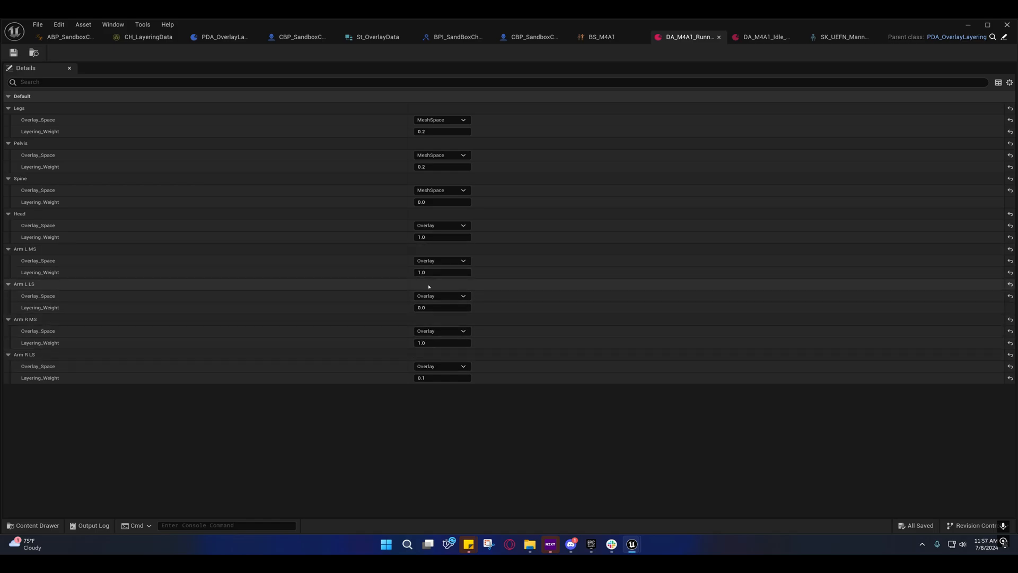
pyautogui.moveTo(429, 290)
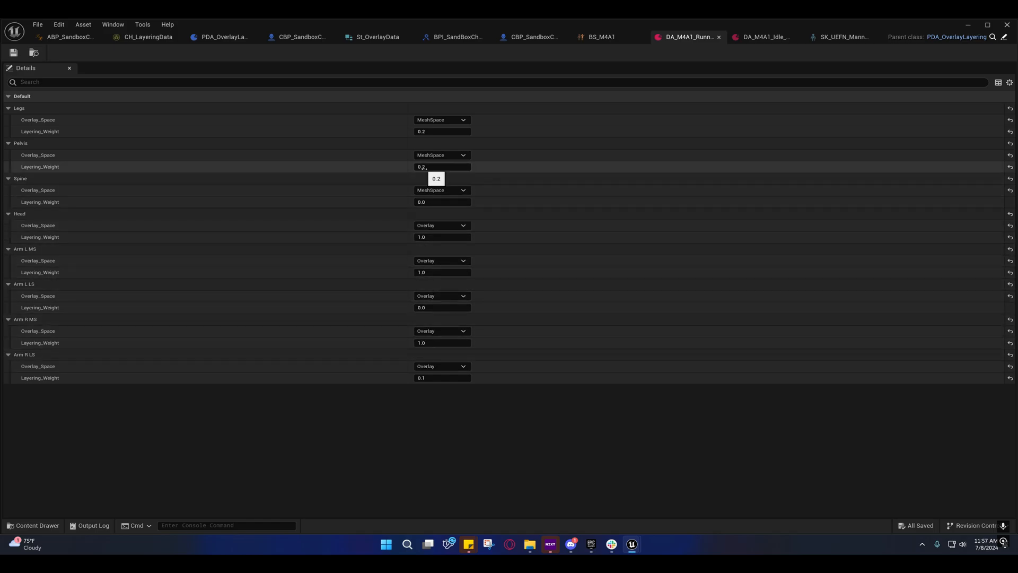
pyautogui.moveTo(432, 189)
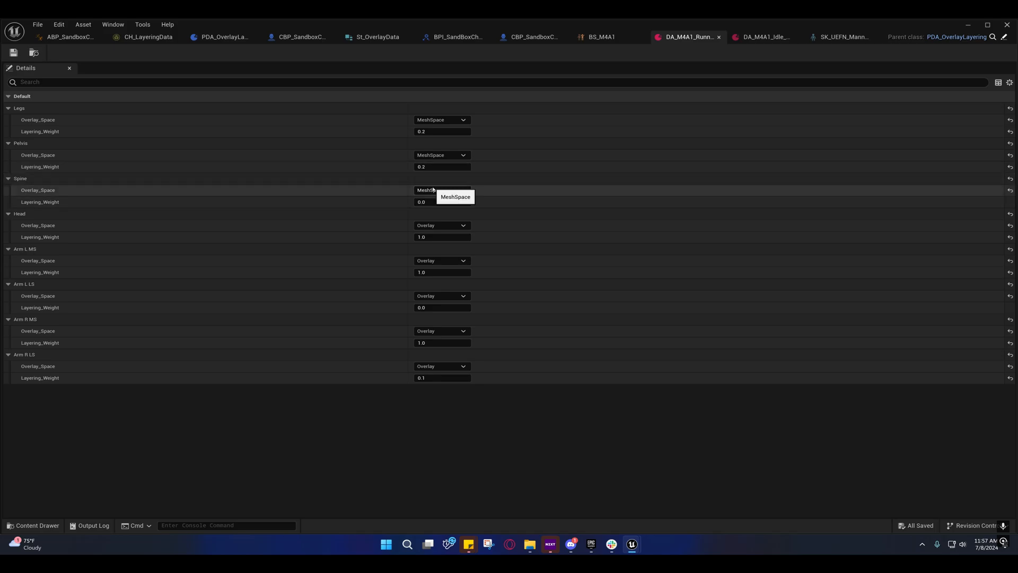
pyautogui.click(441, 189)
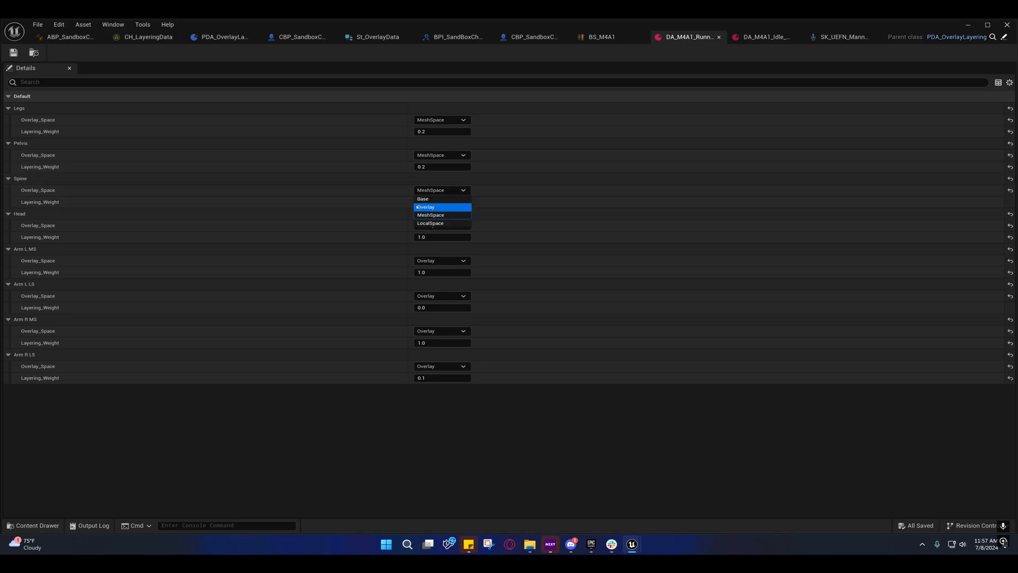
pyautogui.click(431, 215)
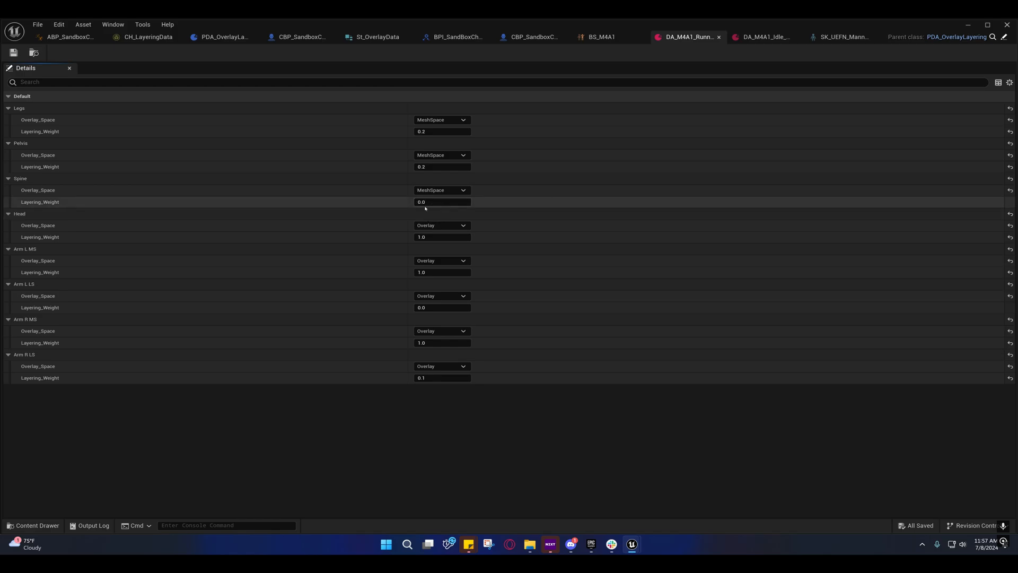
pyautogui.click(441, 190)
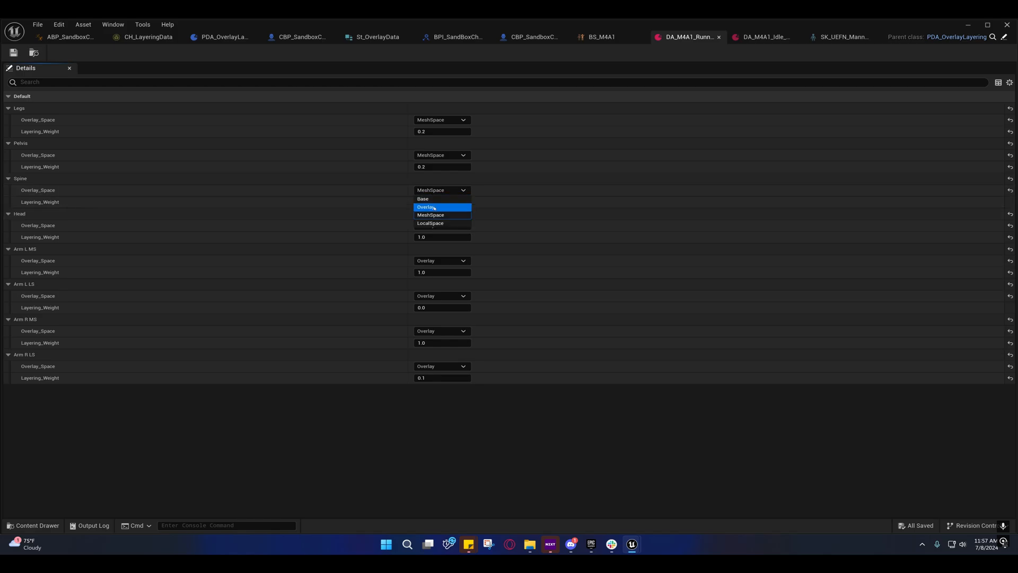
pyautogui.click(425, 207)
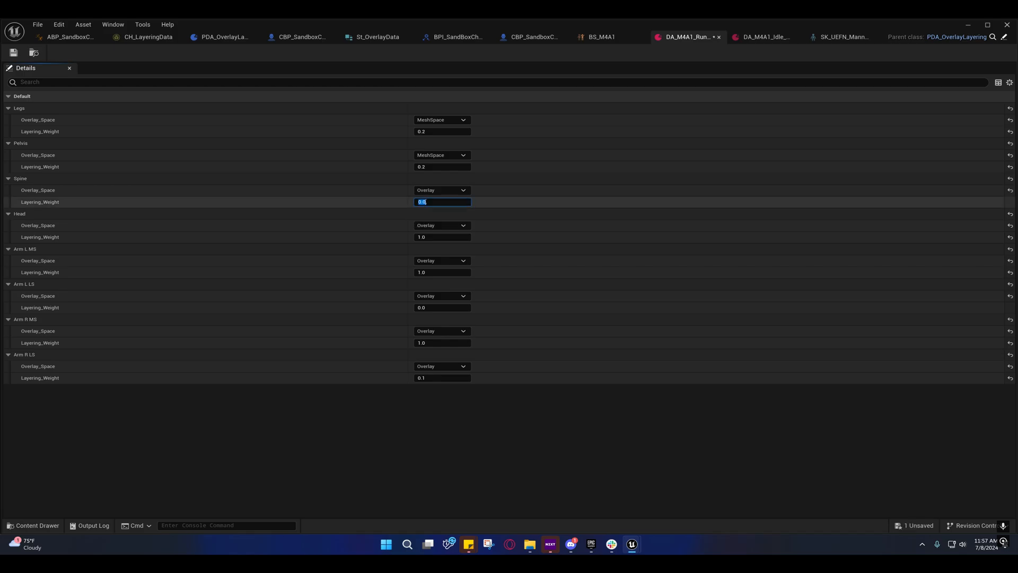
pyautogui.write('0.25')
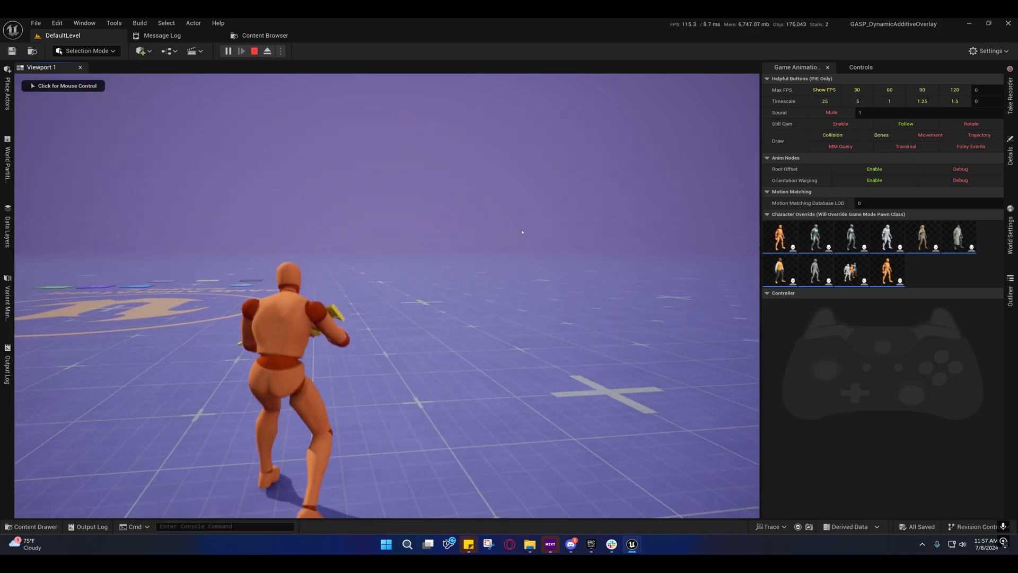
# Step: Check the running character in the game preview and come back to the DA_M4A1_Running asset
pyautogui.click(686, 36)
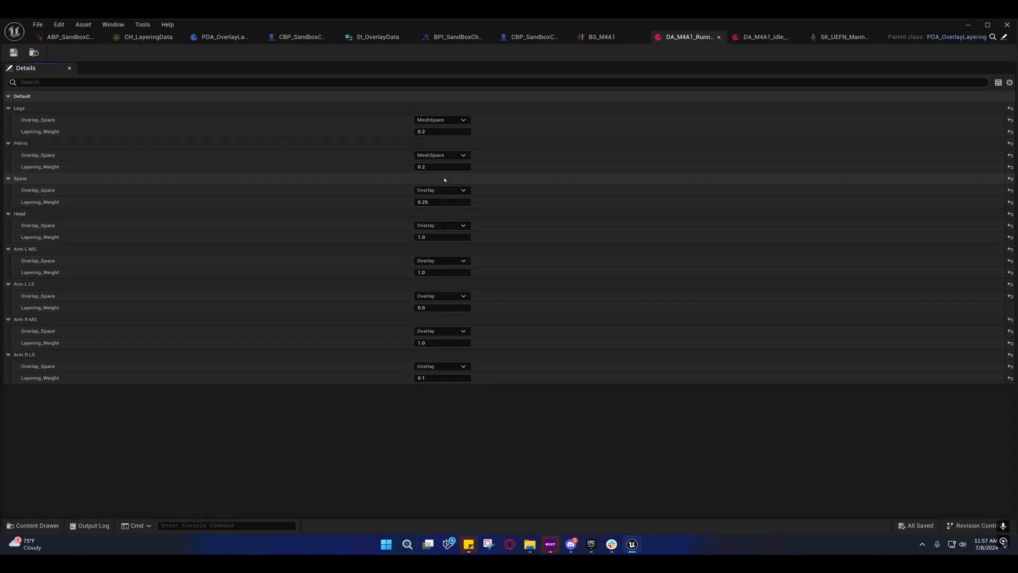
pyautogui.doubleClick(441, 201)
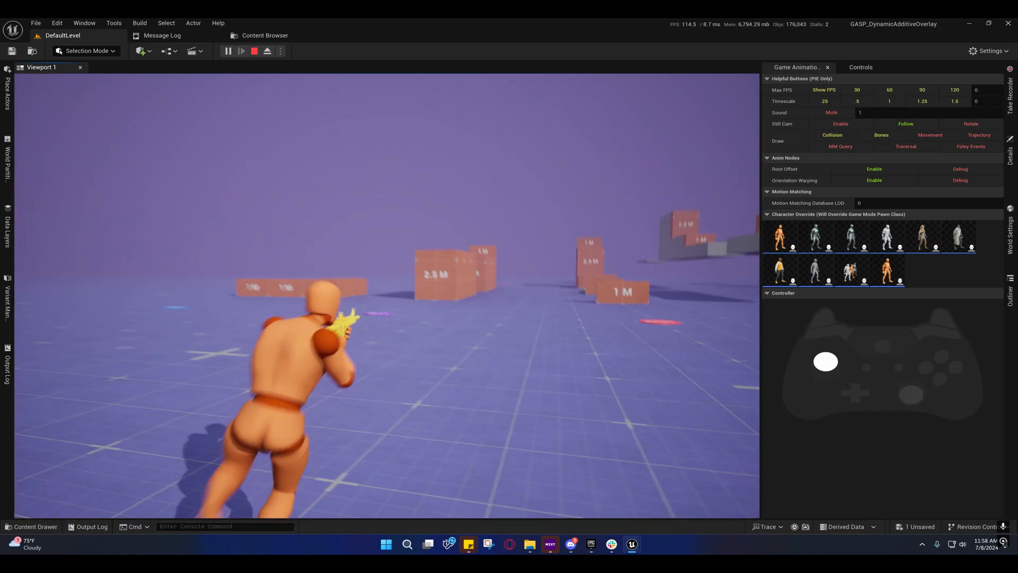
pyautogui.click(686, 37)
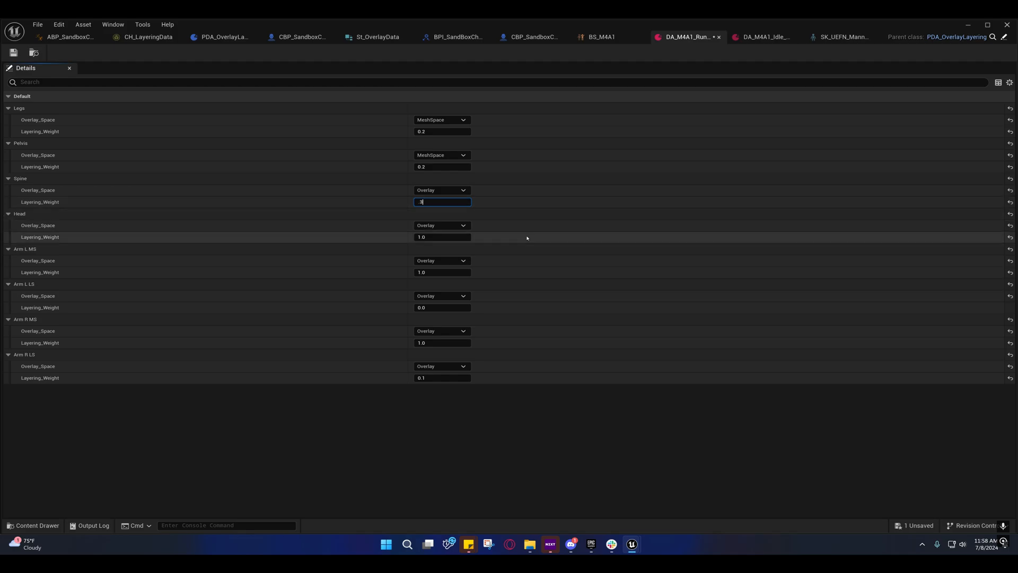
# Step: Confirm the Spine Layering_Weight of 0.3 and test the aiming run in play
pyautogui.press('enter')
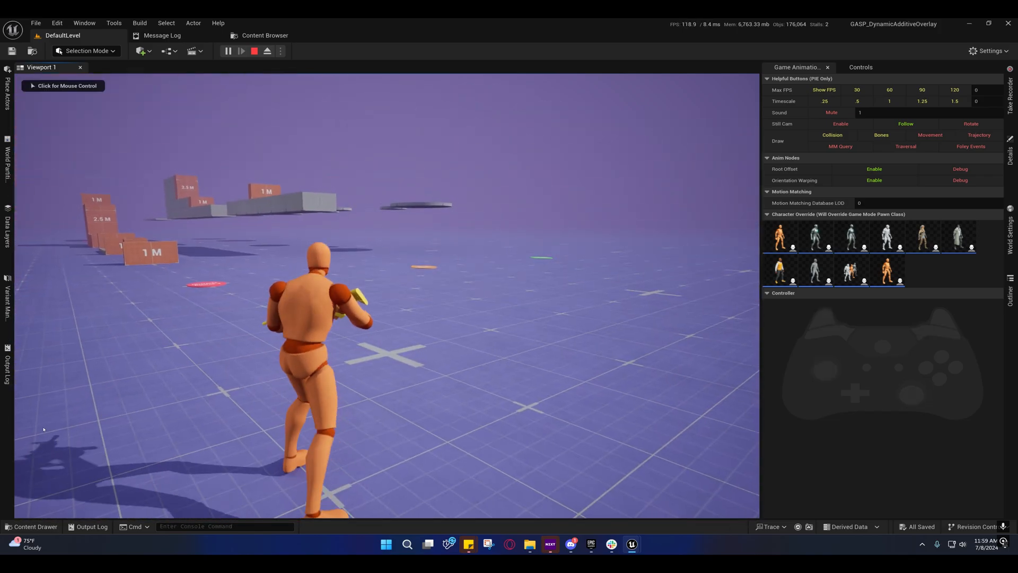
# Step: Compare the PIE preview with the Idle asset and settle on DA_M4A1_Running showing Spine at Overlay 0.3
pyautogui.click(689, 36)
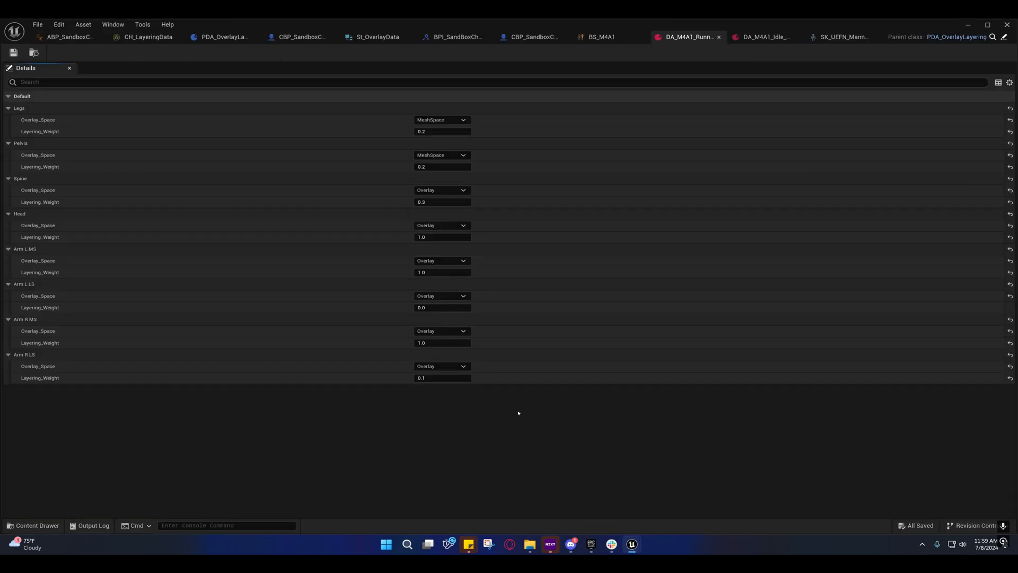
pyautogui.moveTo(400, 231)
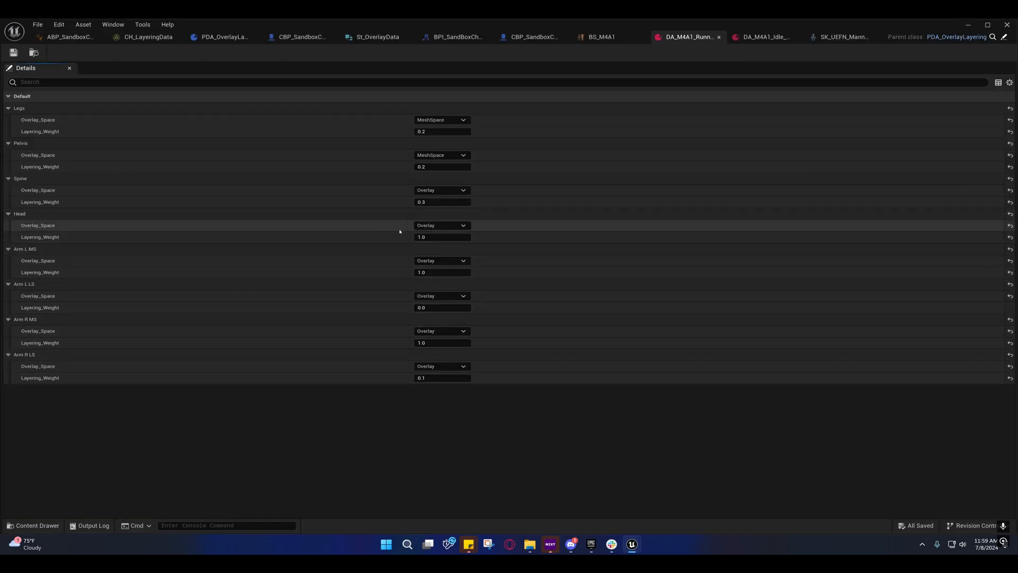
pyautogui.moveTo(663, 101)
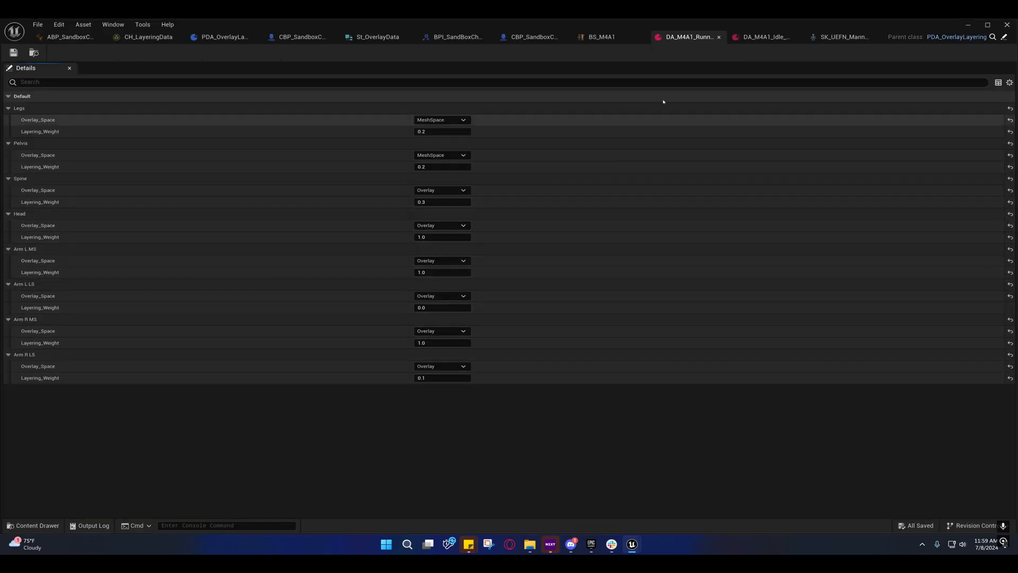
pyautogui.moveTo(779, 62)
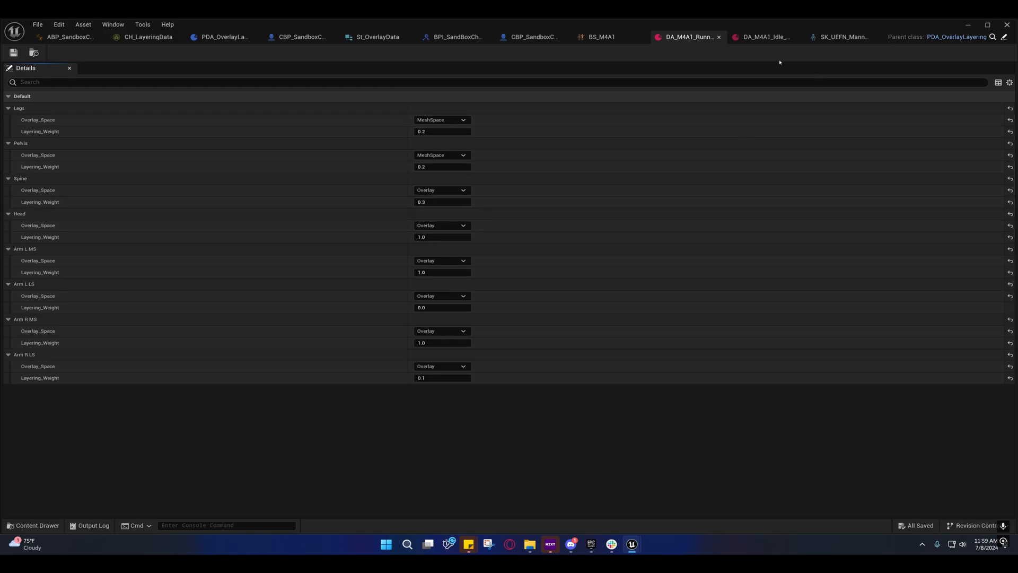
pyautogui.moveTo(766, 36)
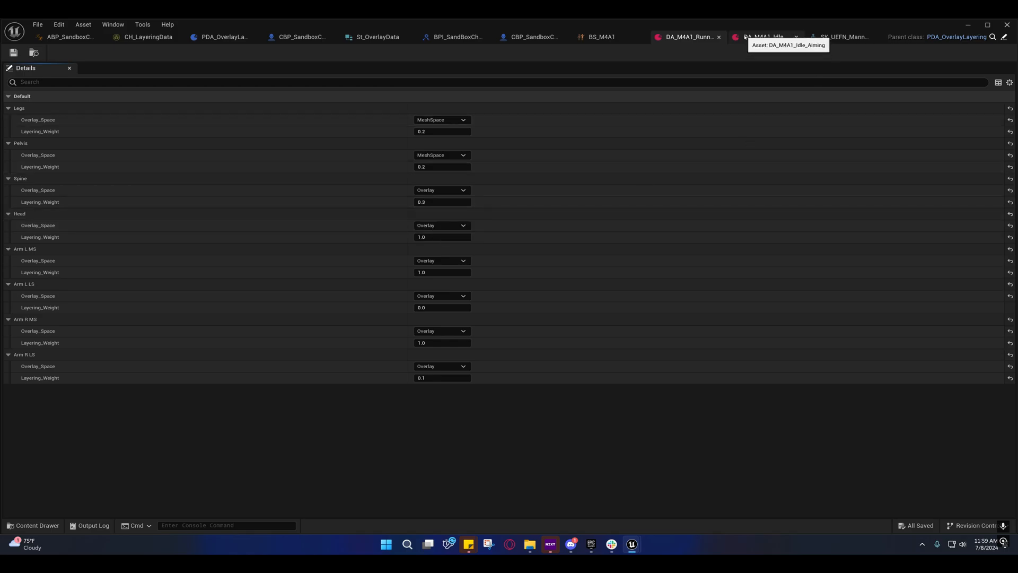
pyautogui.moveTo(479, 189)
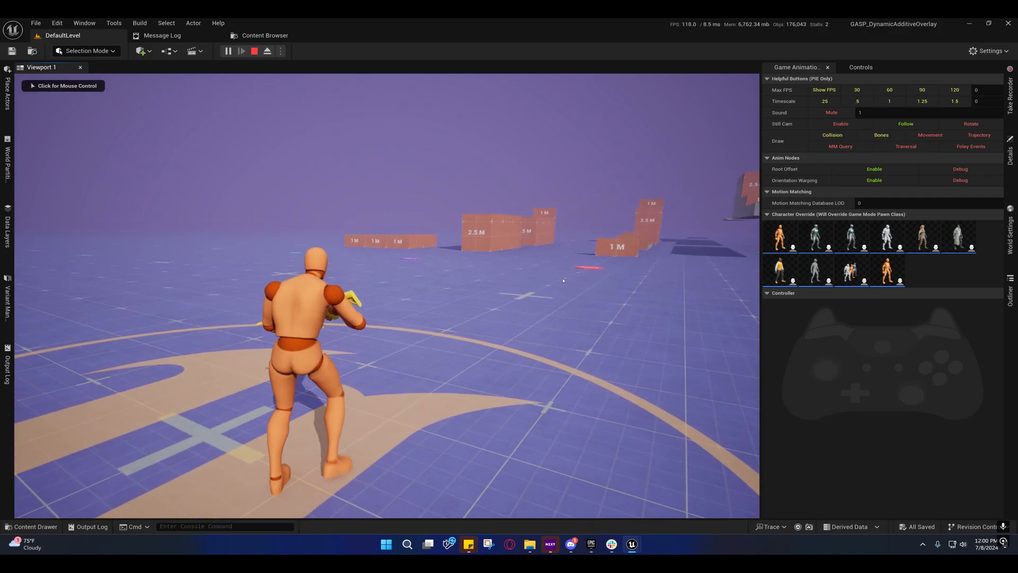
pyautogui.click(687, 37)
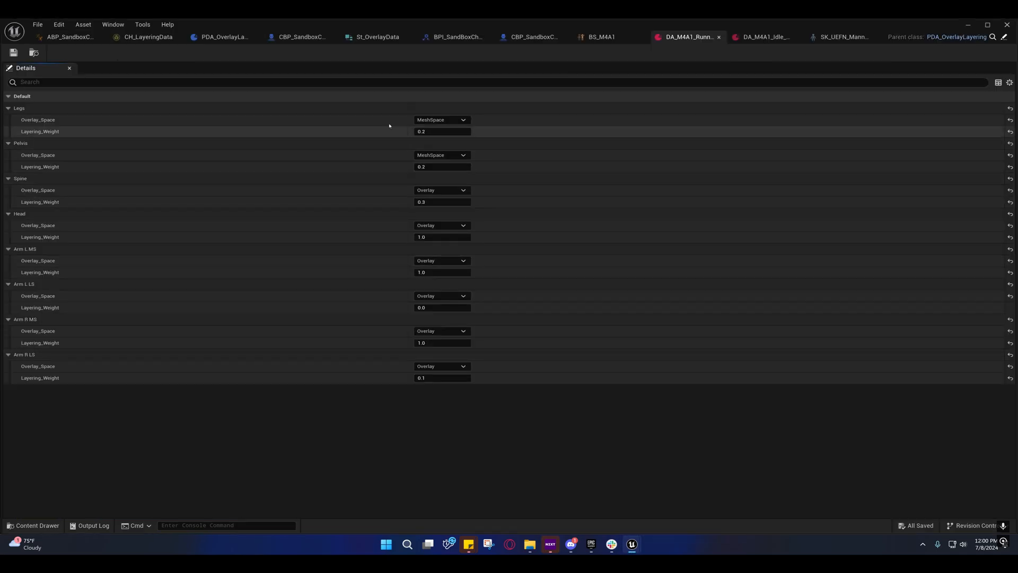
# Step: Place a Look At node in ABP_SandboxCharacter's AimOffset graph beside WeaponFingerCorrection
pyautogui.click(68, 37)
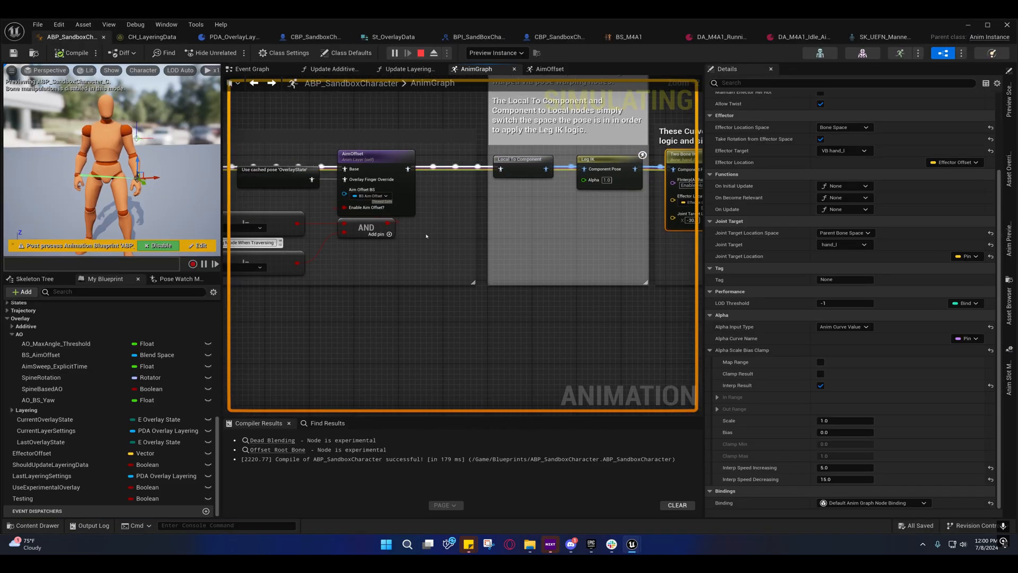
pyautogui.click(551, 69)
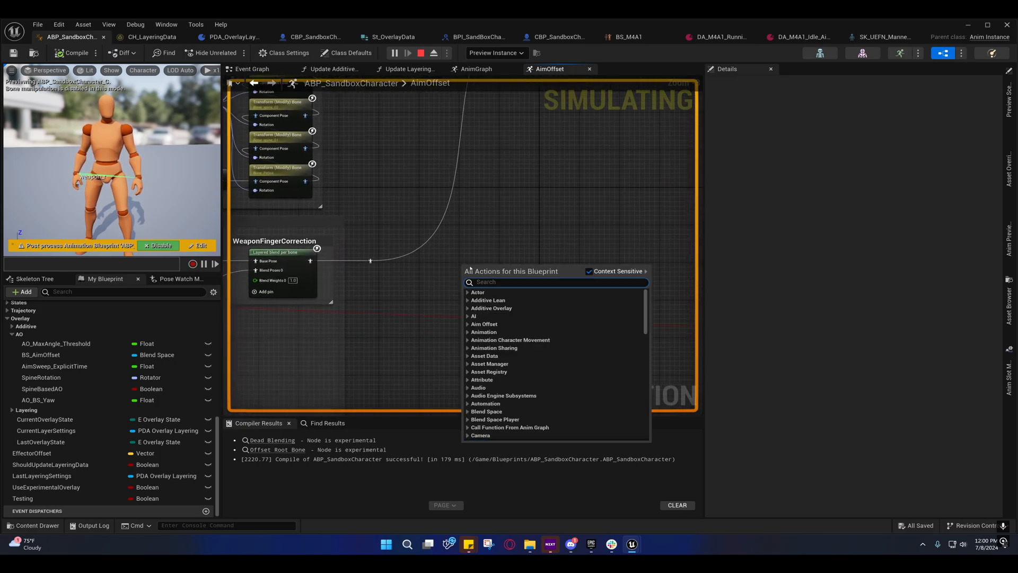
pyautogui.write('look')
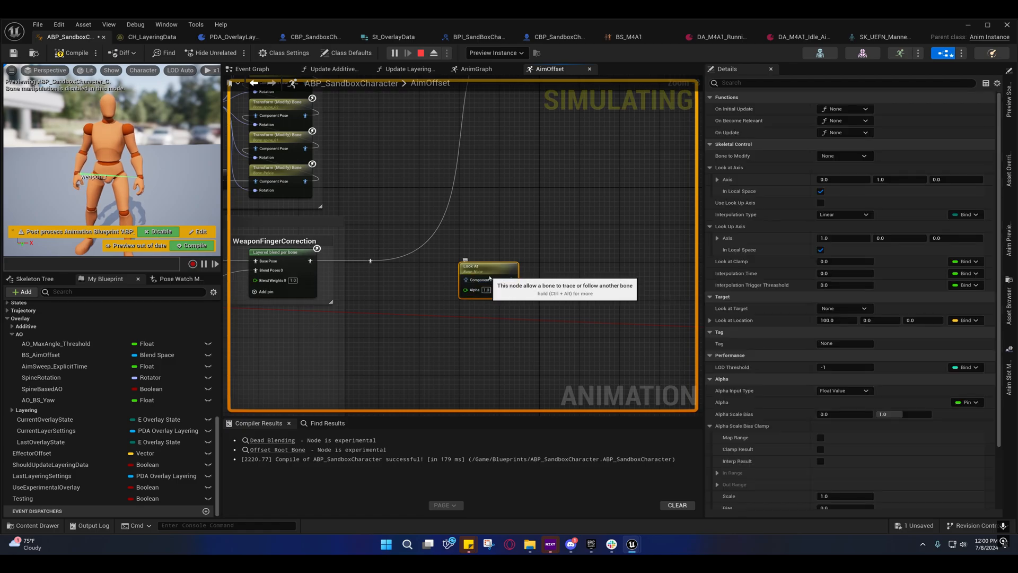
pyautogui.moveTo(549, 273)
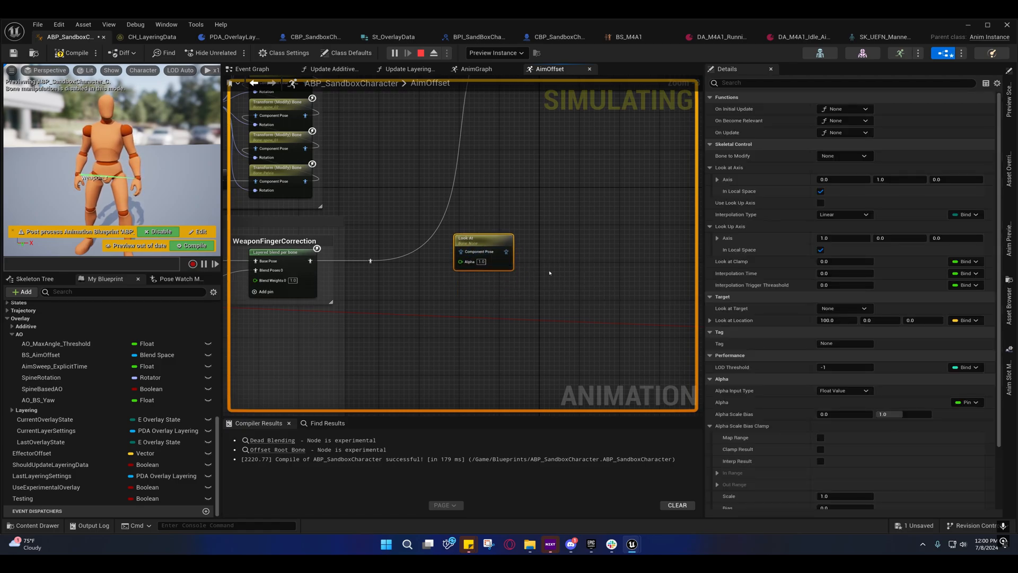